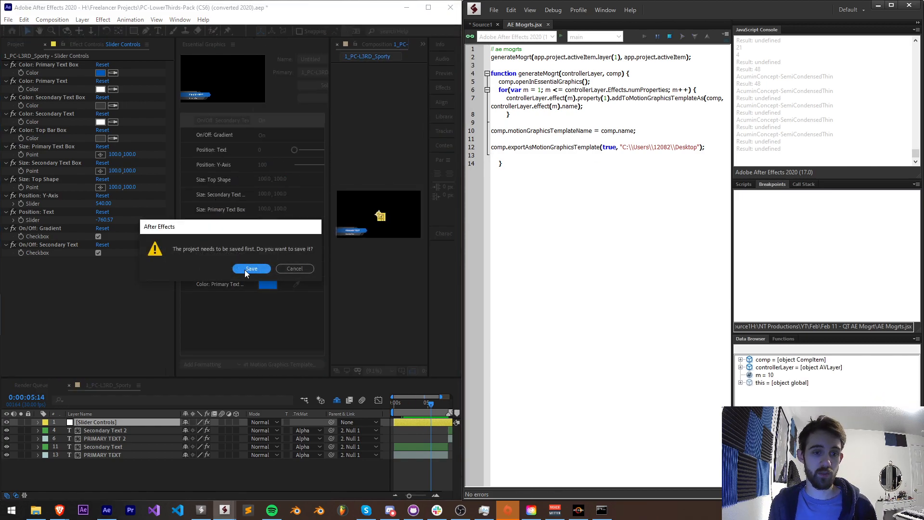
Save the project when prompted so the Essential Graphics script runs to completion.
click(252, 269)
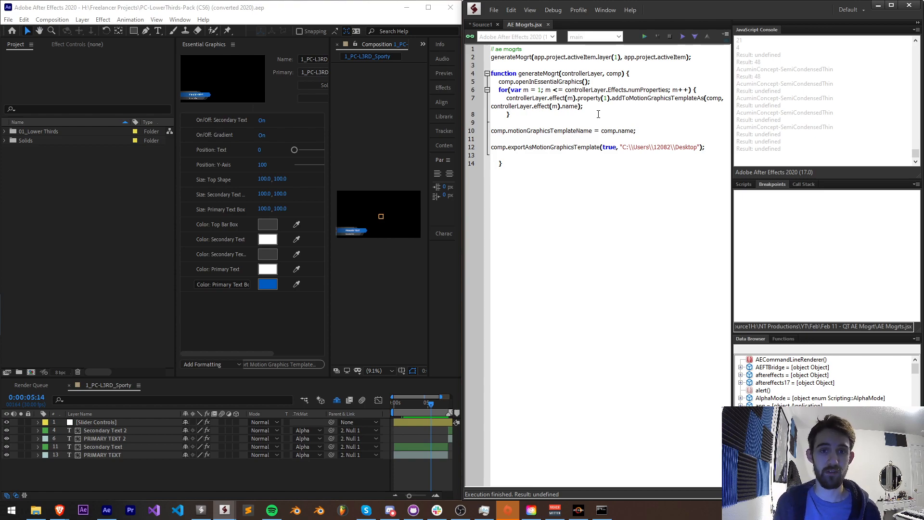
mouse_move(597, 207)
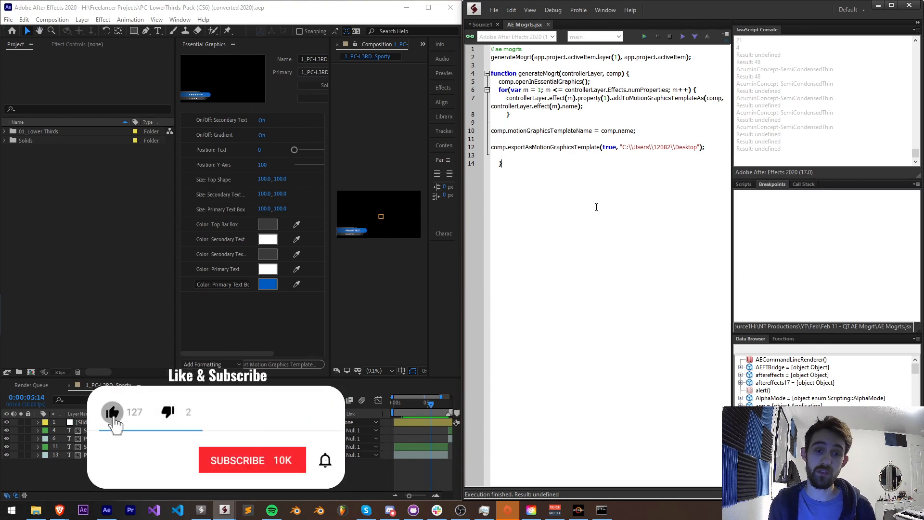
Switch to Discord and open the scripting community server's #scripting channel.
click(253, 460)
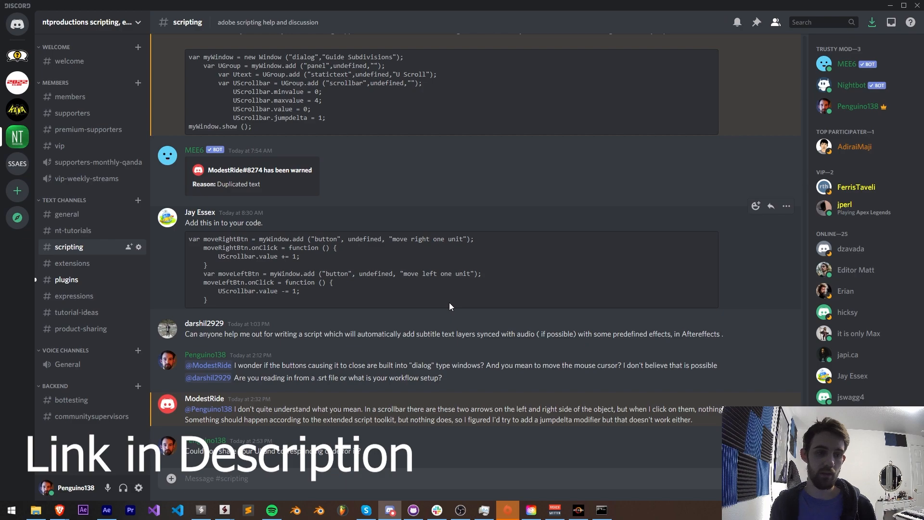
mouse_move(459, 203)
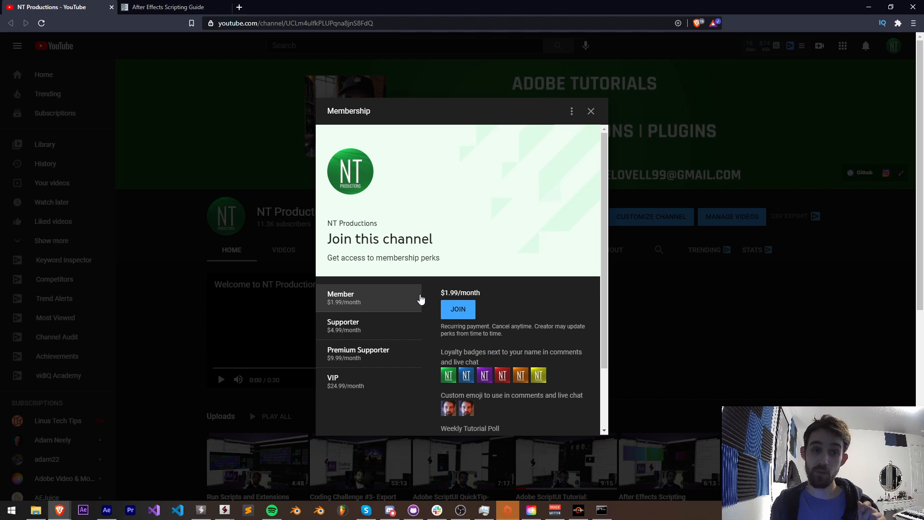
mouse_move(405, 323)
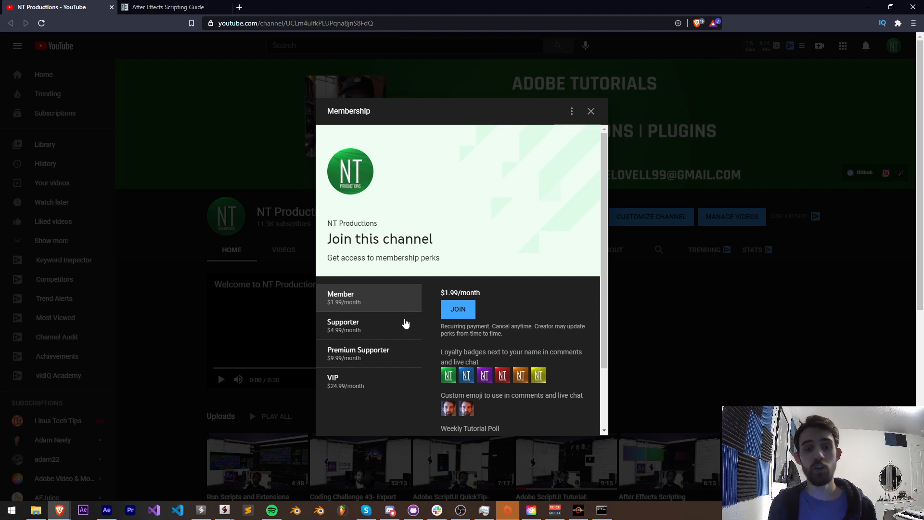
mouse_move(367, 376)
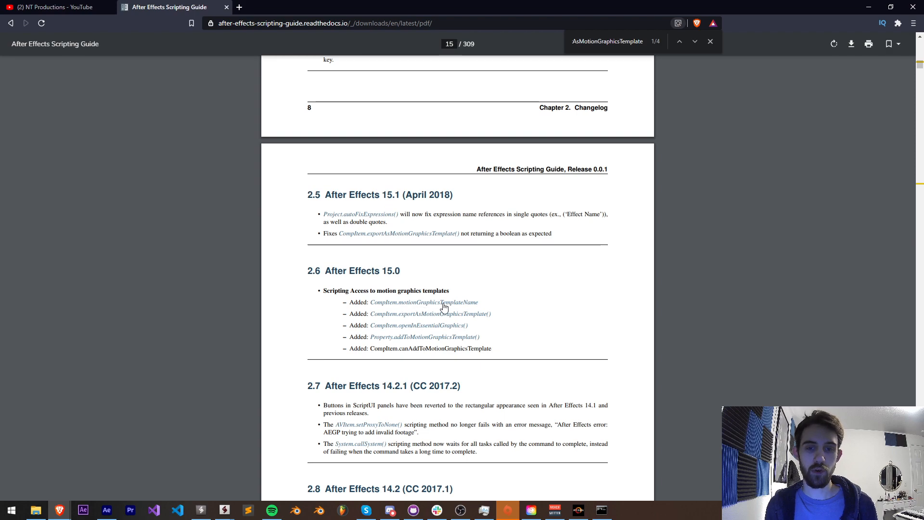
mouse_move(407, 318)
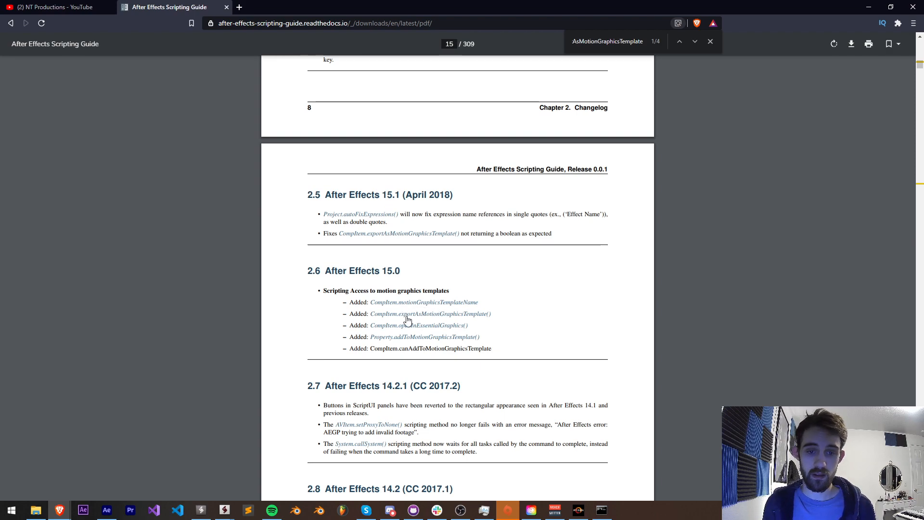
mouse_move(443, 318)
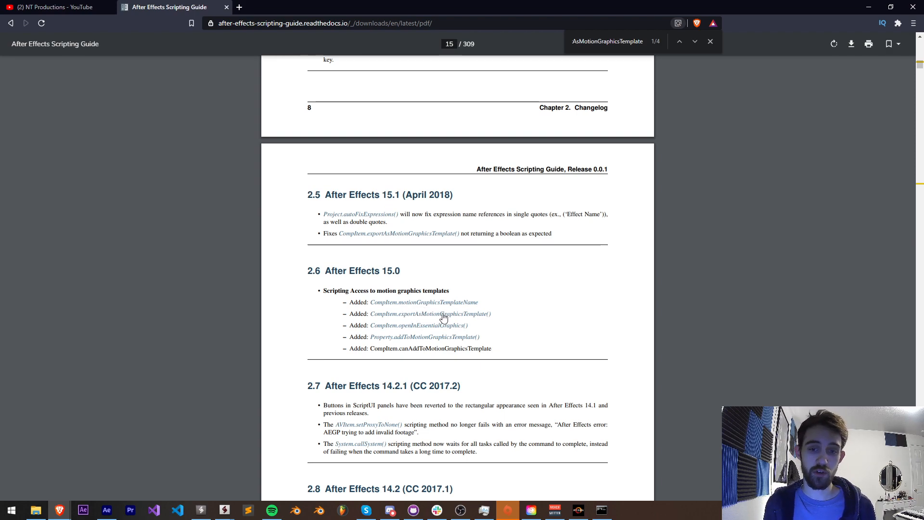
mouse_move(392, 329)
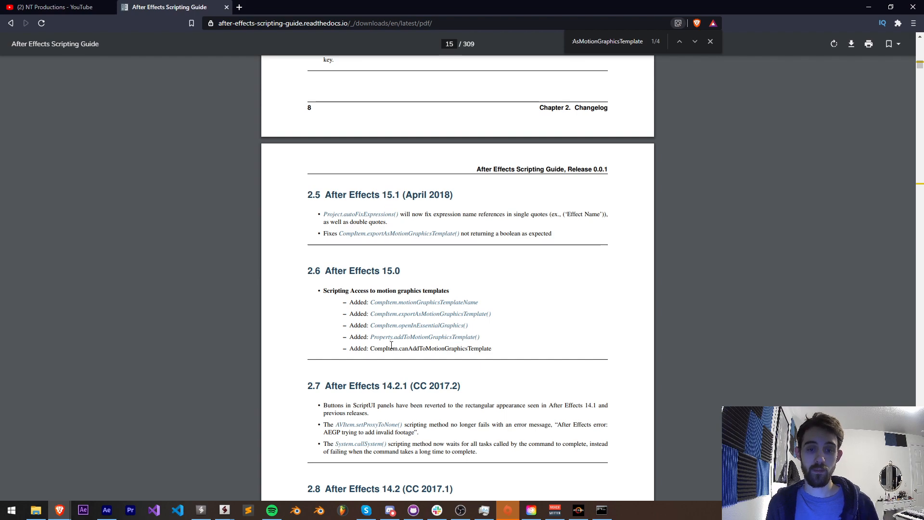
mouse_move(424, 340)
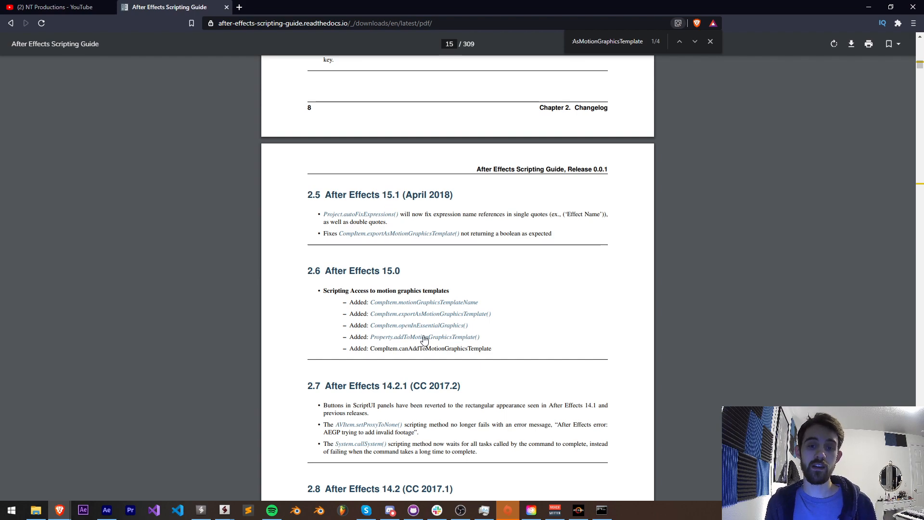
mouse_move(401, 340)
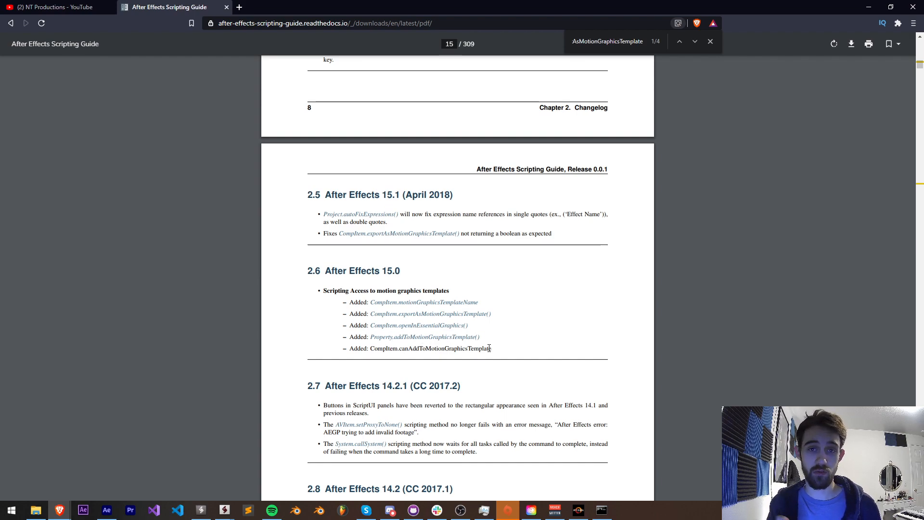
Find AsMotionGraphicsTemplate in the Scripting Guide and go to section 2.6 on page 15.
drag(384, 348, 481, 348)
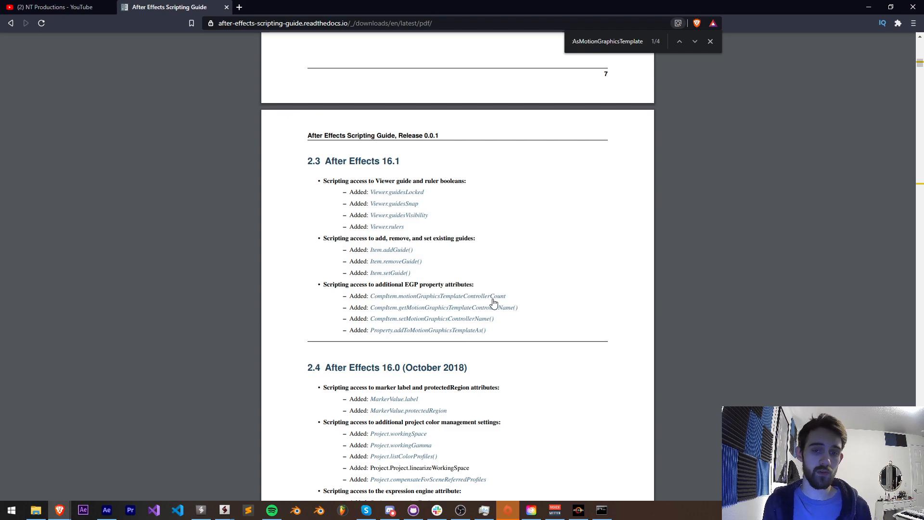
mouse_move(522, 298)
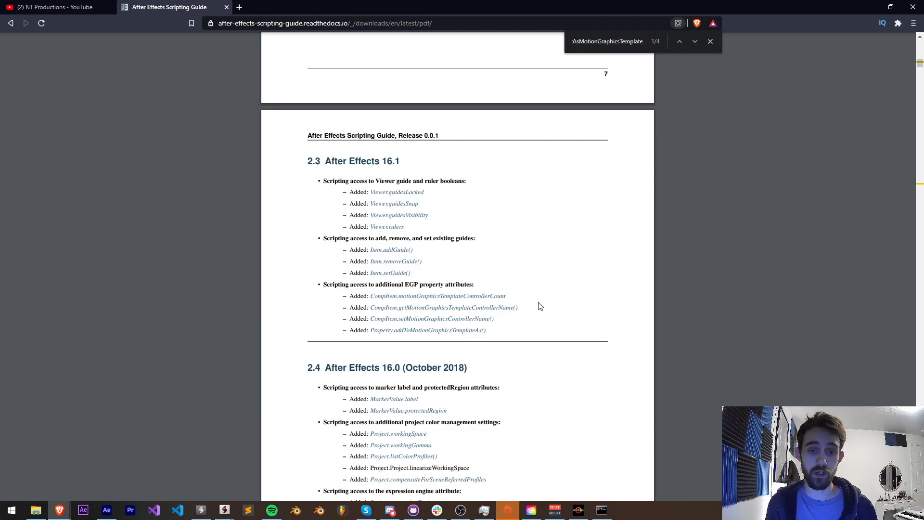
mouse_move(395, 313)
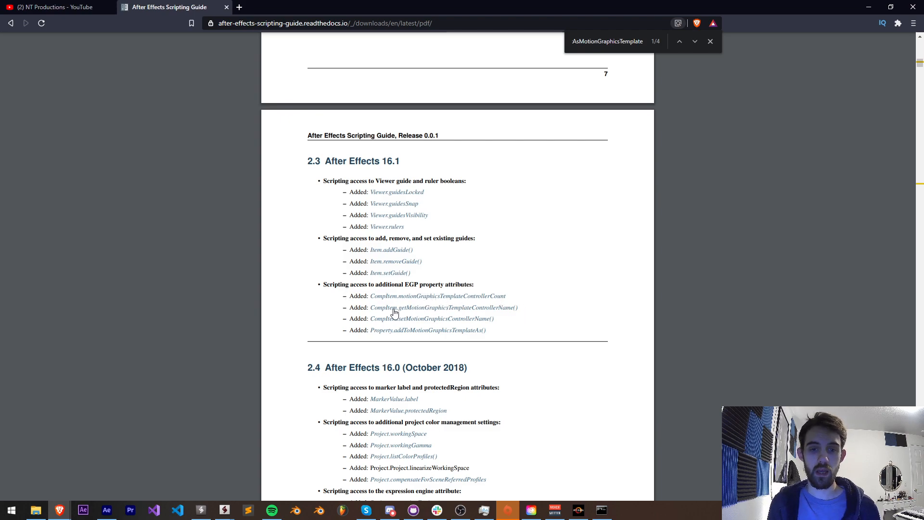
mouse_move(548, 314)
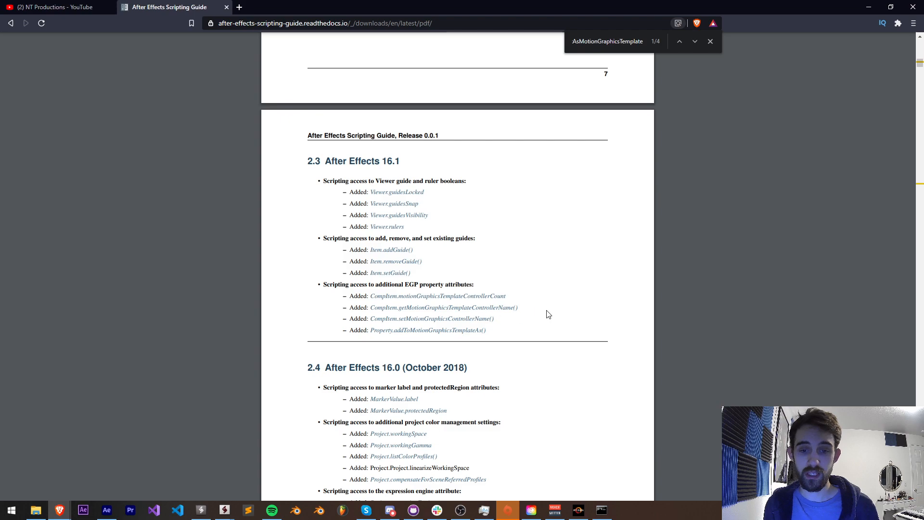
mouse_move(557, 301)
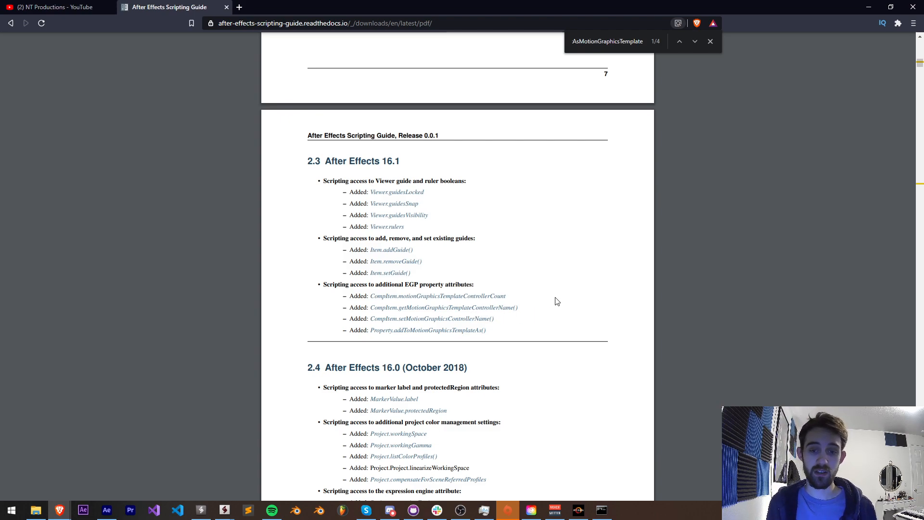
mouse_move(548, 311)
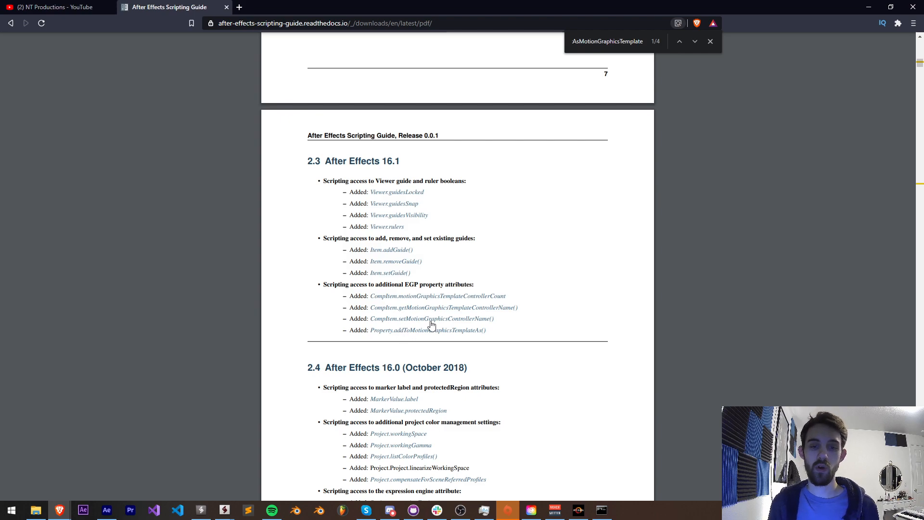
mouse_move(419, 329)
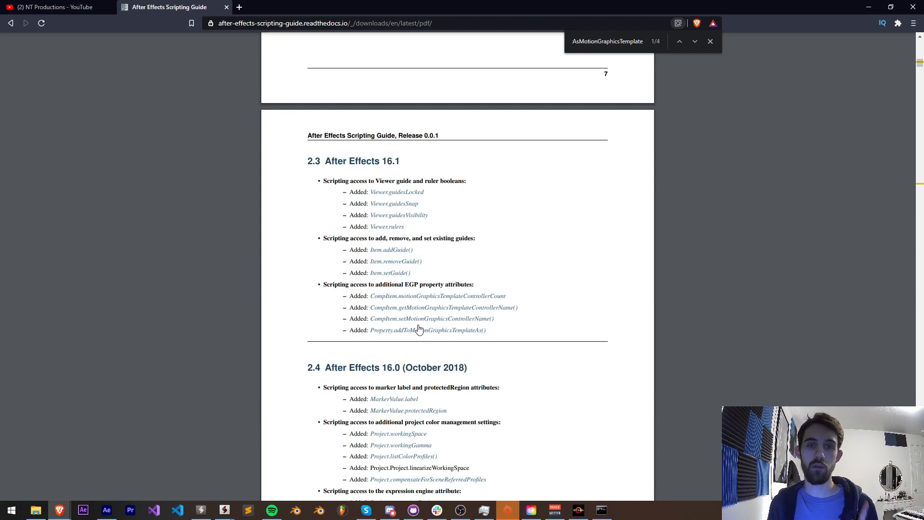
mouse_move(412, 326)
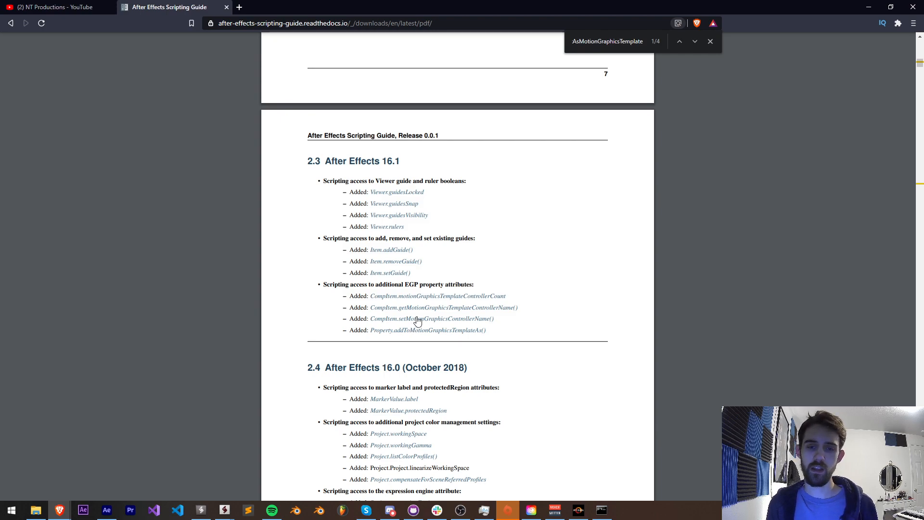
mouse_move(402, 339)
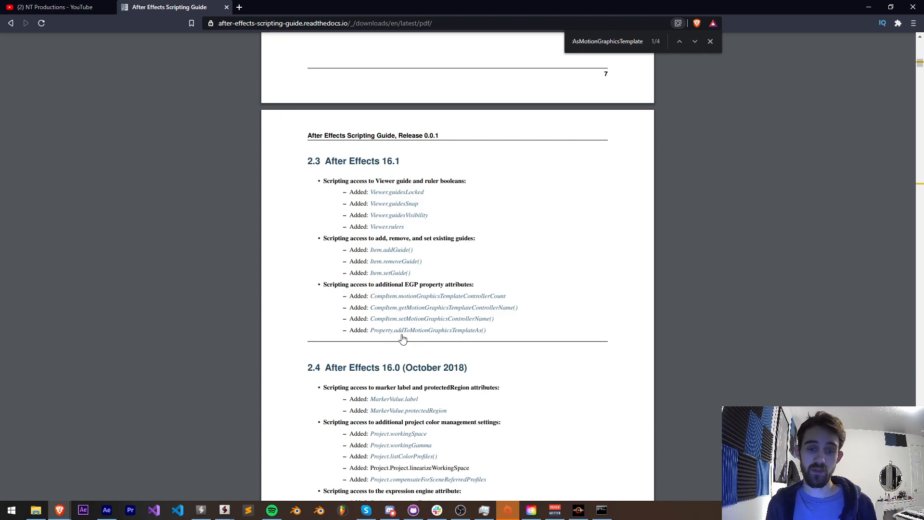
mouse_move(439, 329)
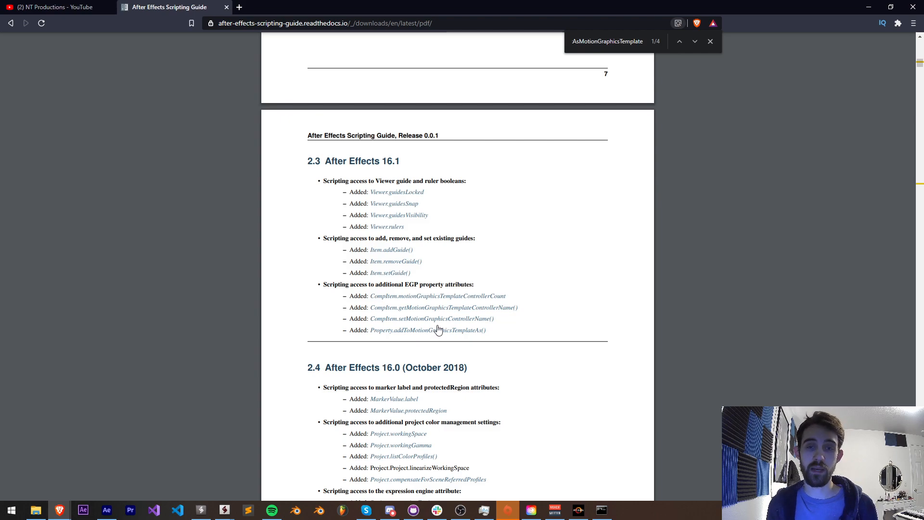
mouse_move(452, 311)
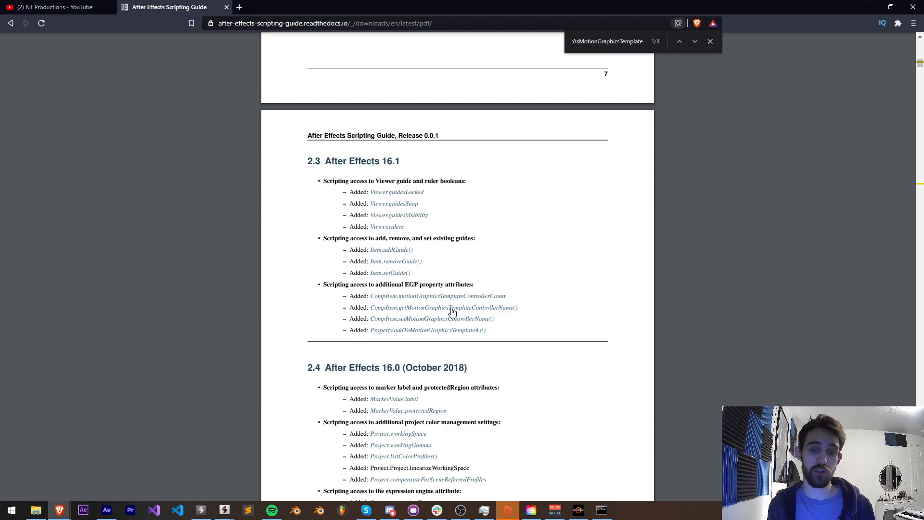
Scroll through section 2.6's motion graphics template methods, then return to After Effects.
scroll(down, 3)
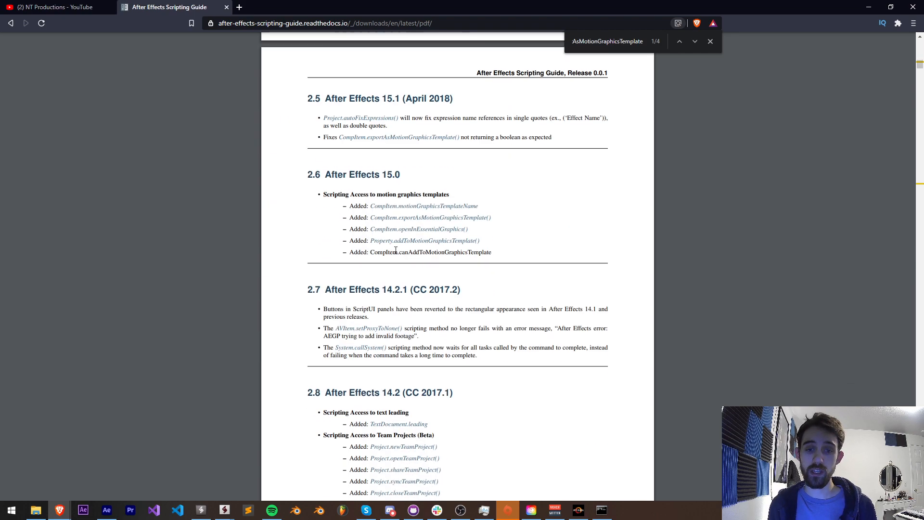
mouse_move(470, 244)
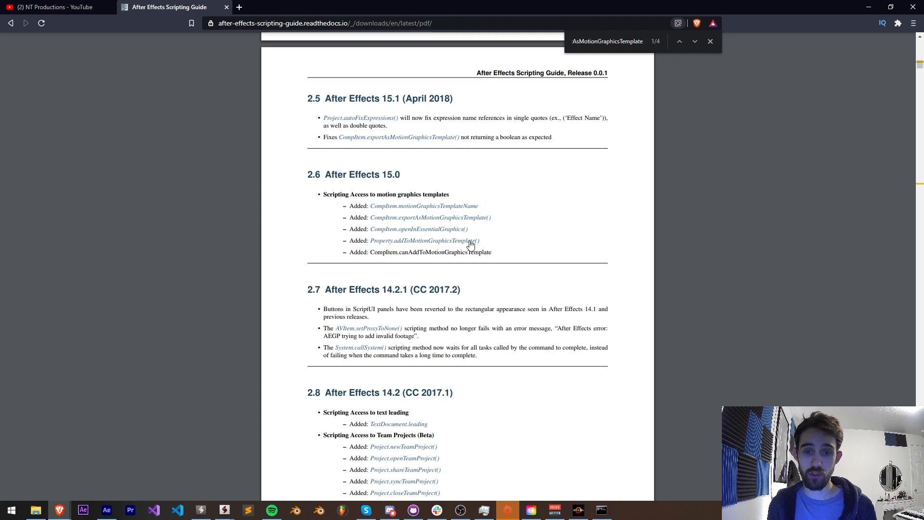
mouse_move(459, 255)
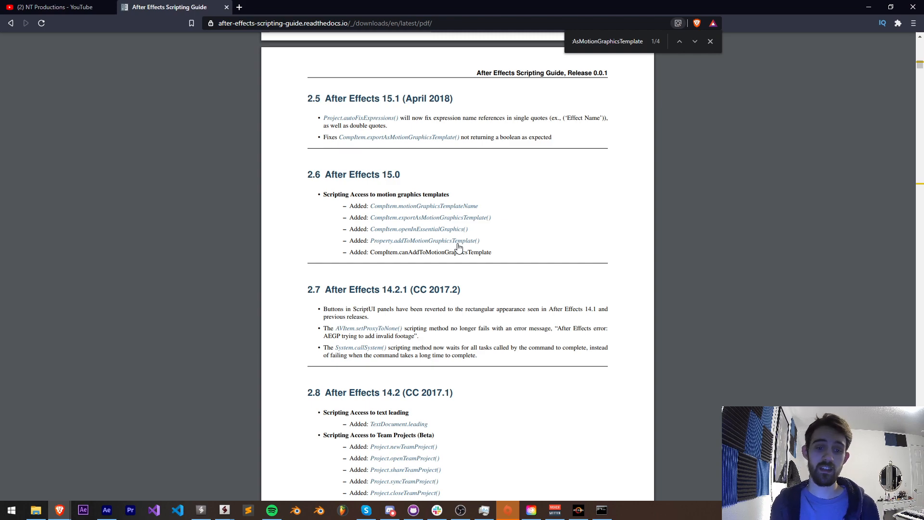
click(107, 510)
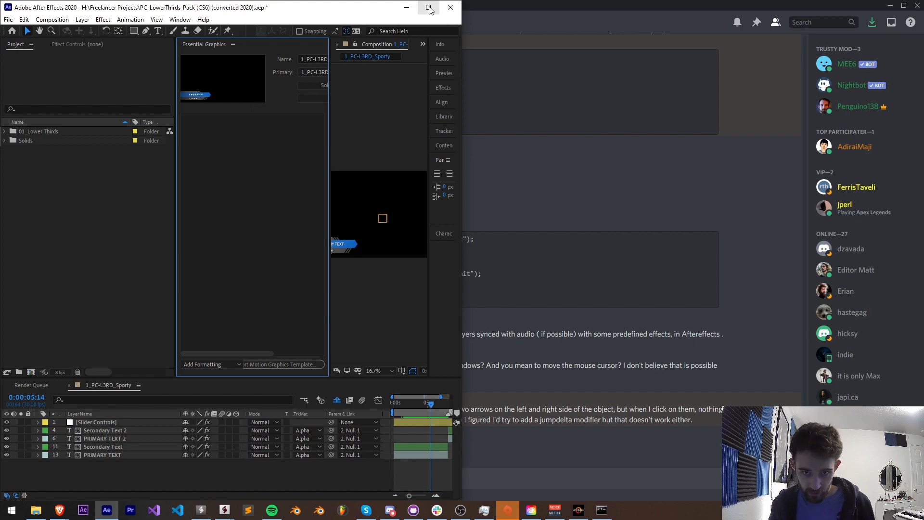
Maximize the After Effects window to fill the screen.
click(428, 8)
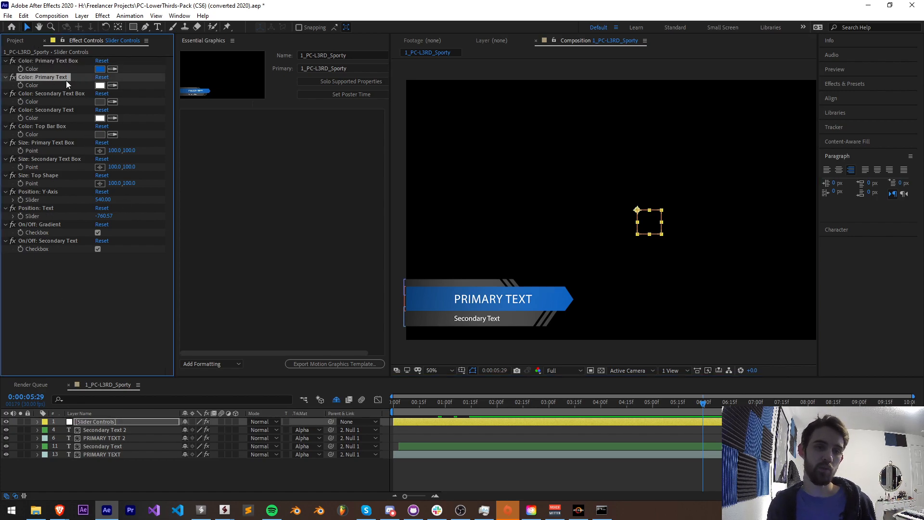
mouse_move(52, 271)
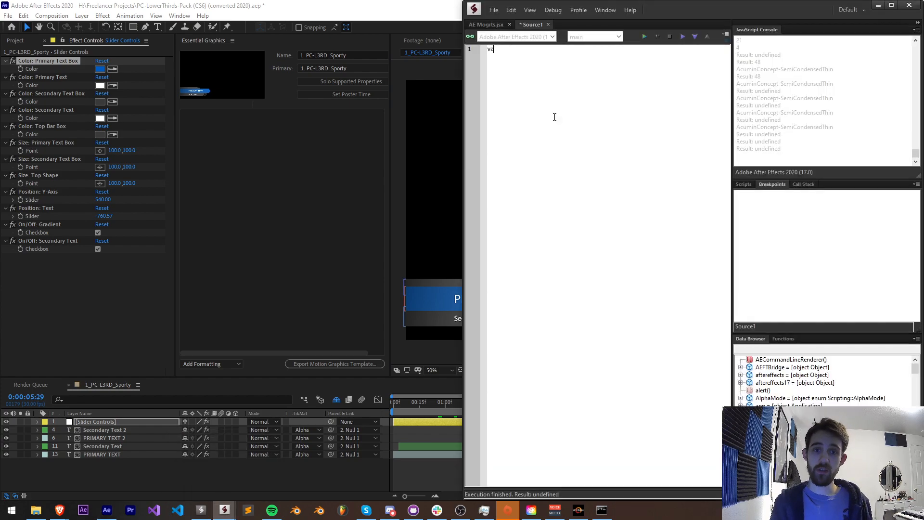
Declare generateMogrt(controlLayer, comp) and call it with app.project.activeItem.
text(function generateMogrt)
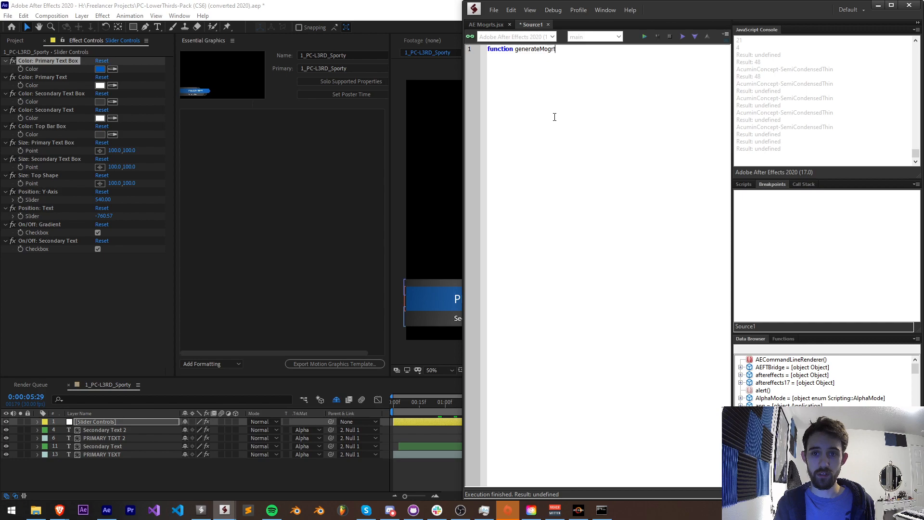
text(() {)
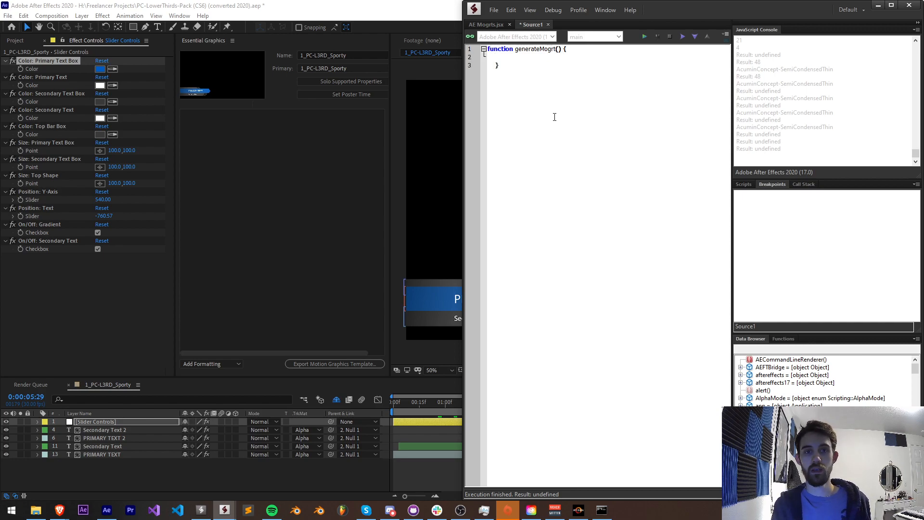
text(controlLayer)
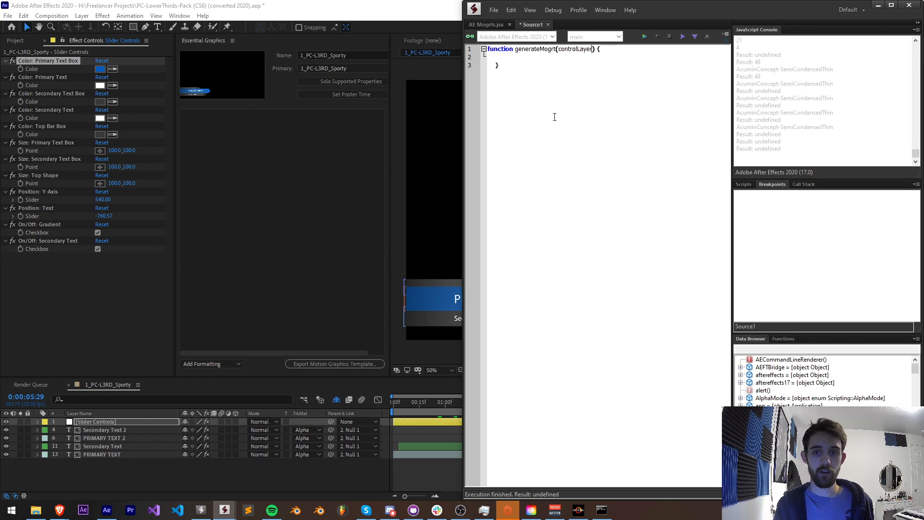
mouse_move(82, 188)
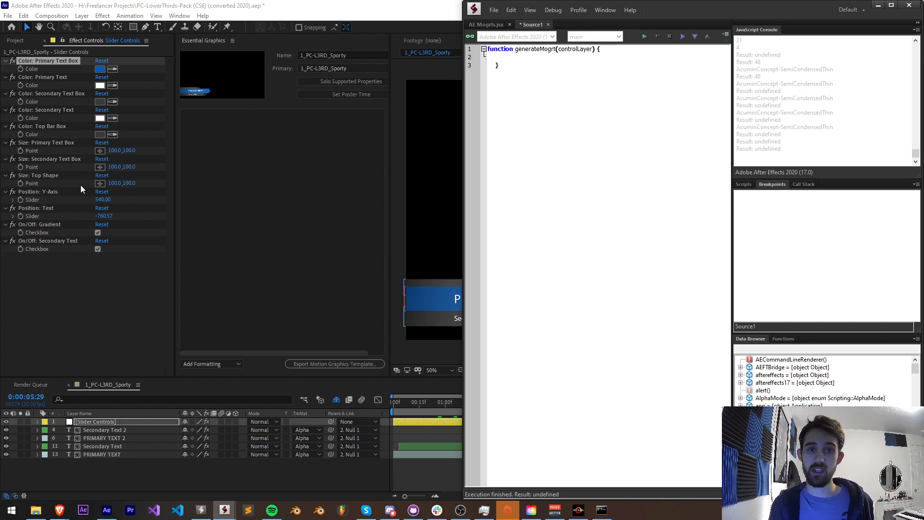
text(, comp)
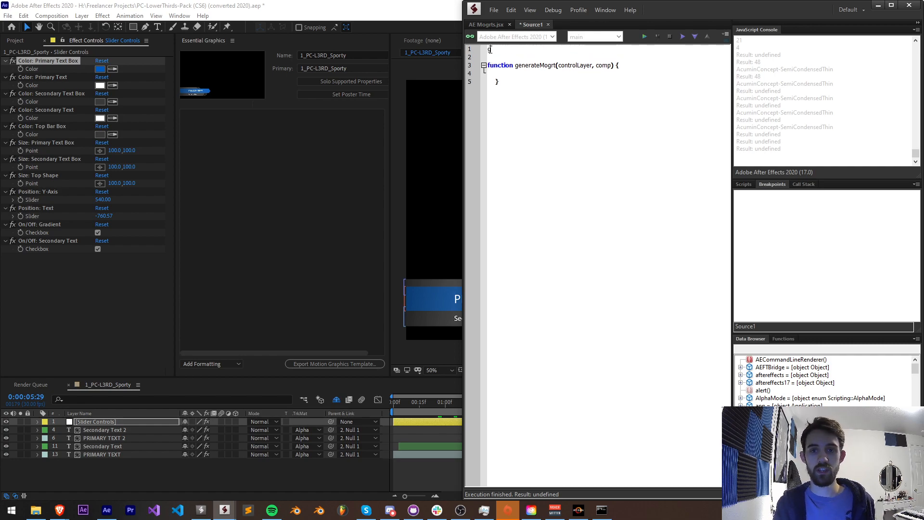
text(generateMogrt();)
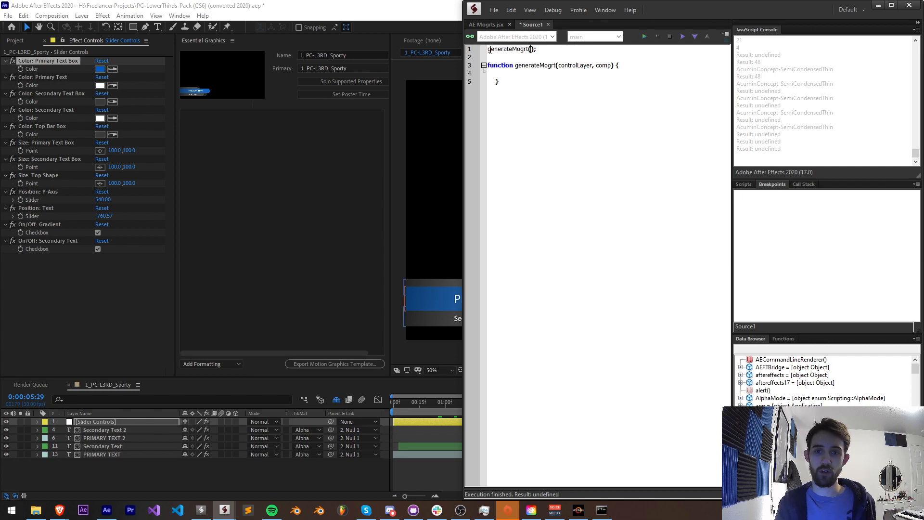
text(app.project.a)
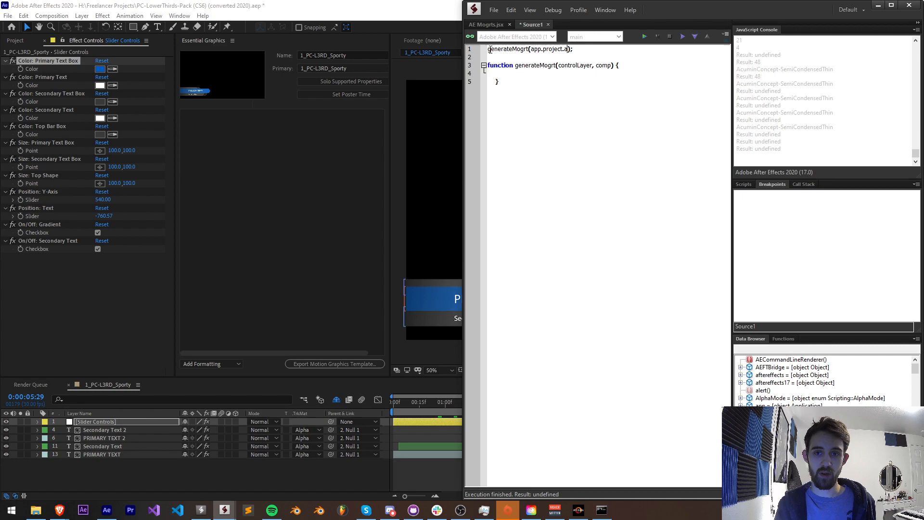
text(ctiveItem.layer(1),)
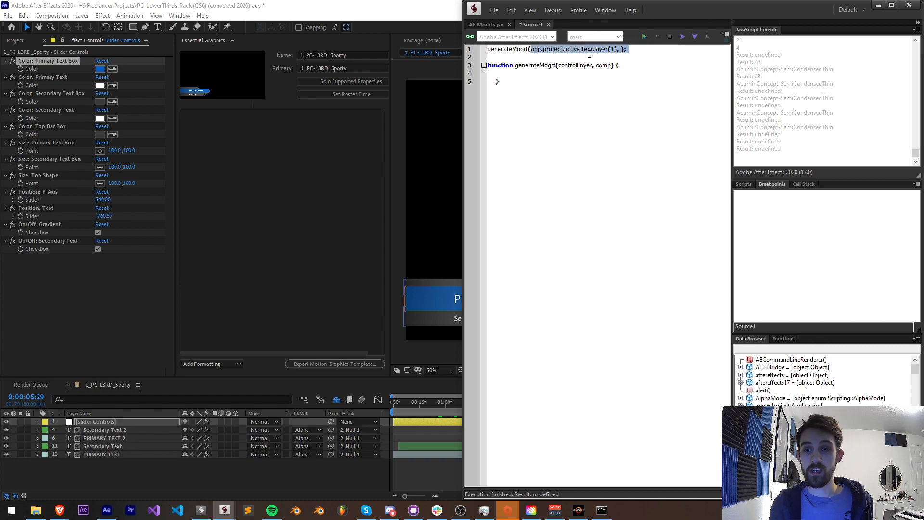
text(app.project.activeItem)
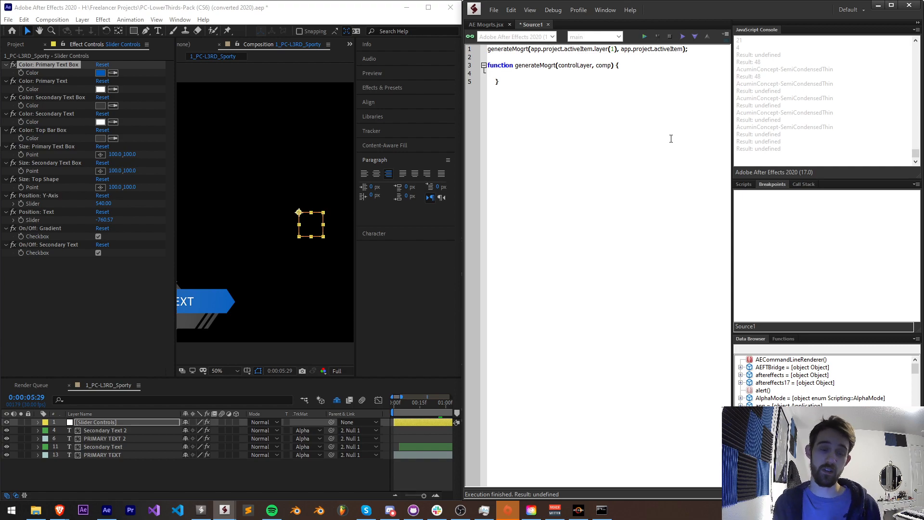
Open comp in Essential Graphics and loop i over the control layer's Effects properties.
text(comp.)
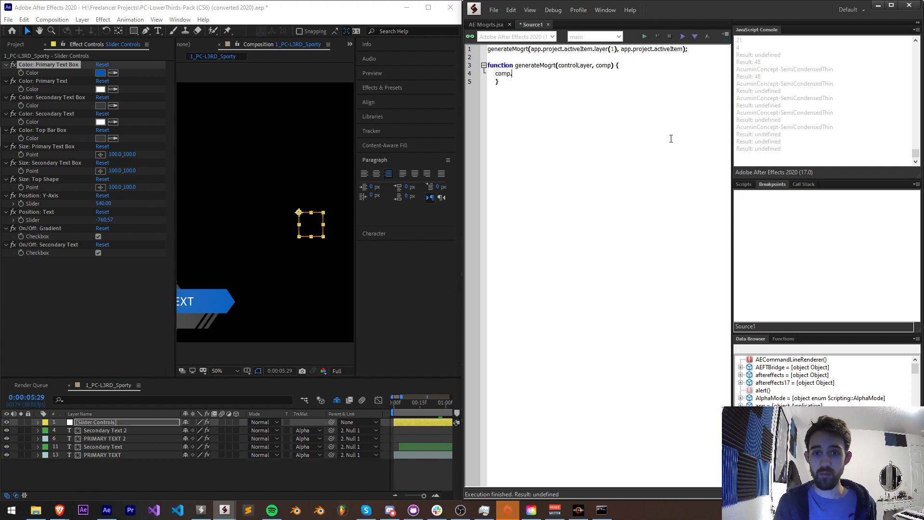
text(openInEssentialGraphics();)
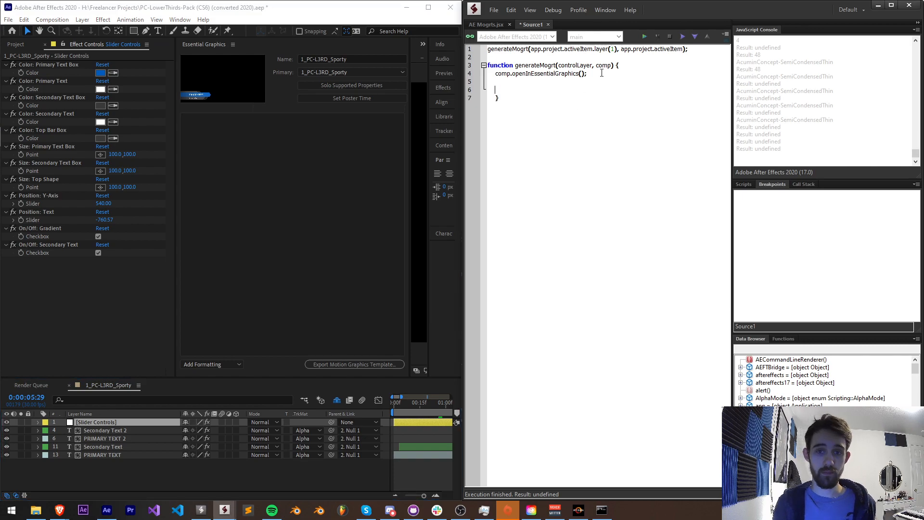
text(for() {)
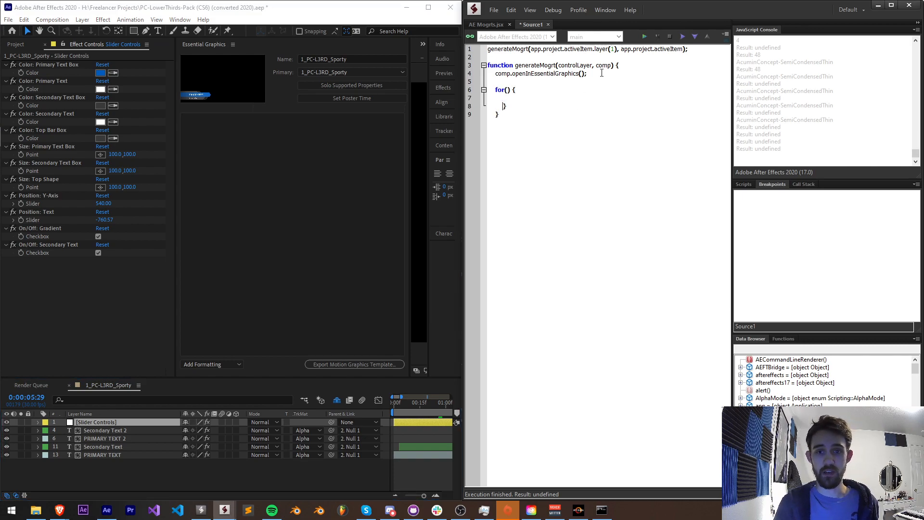
text(var i =-)
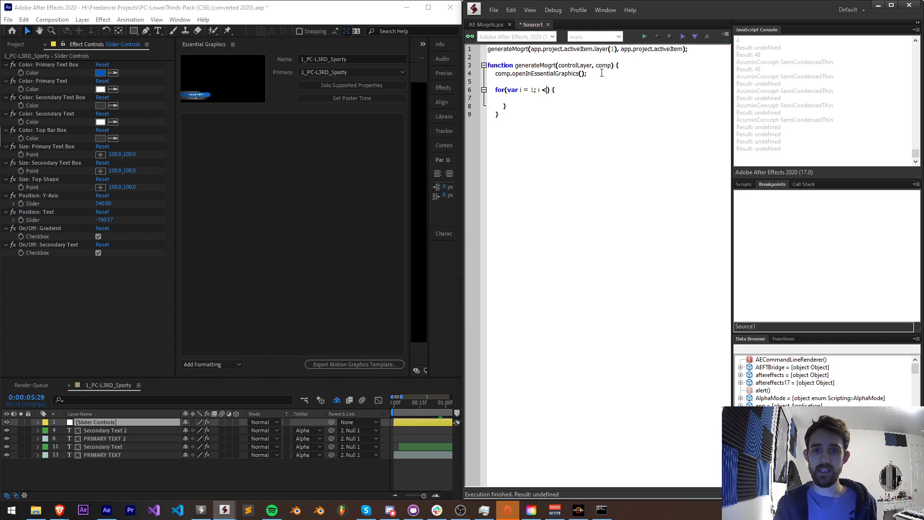
text(<= contrd)
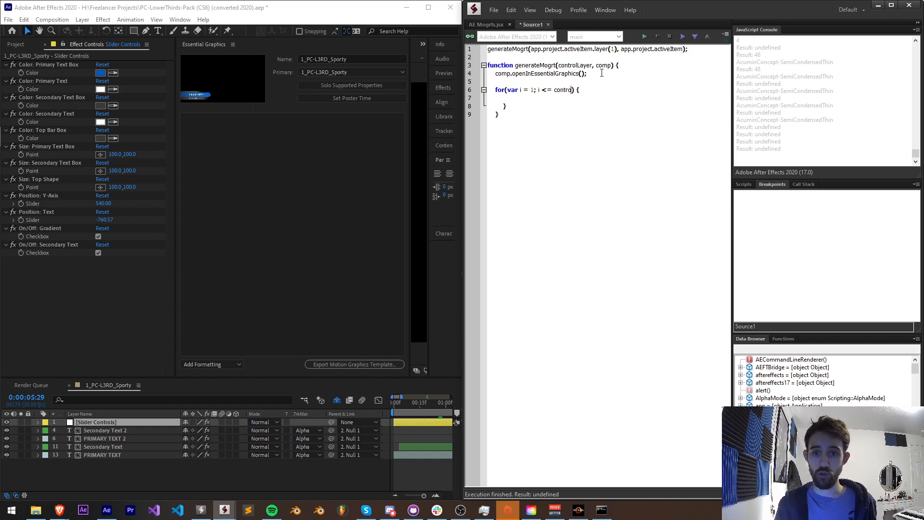
text(controlLayer.Effects)
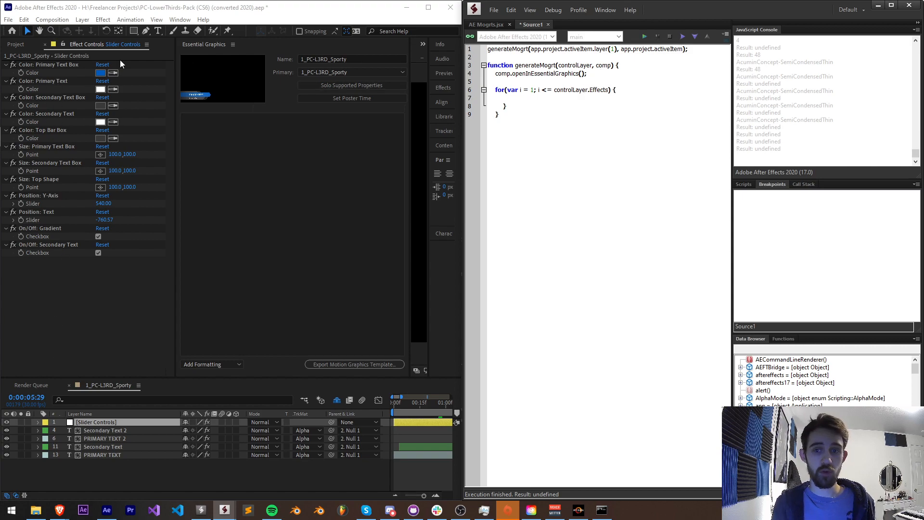
text(.r)
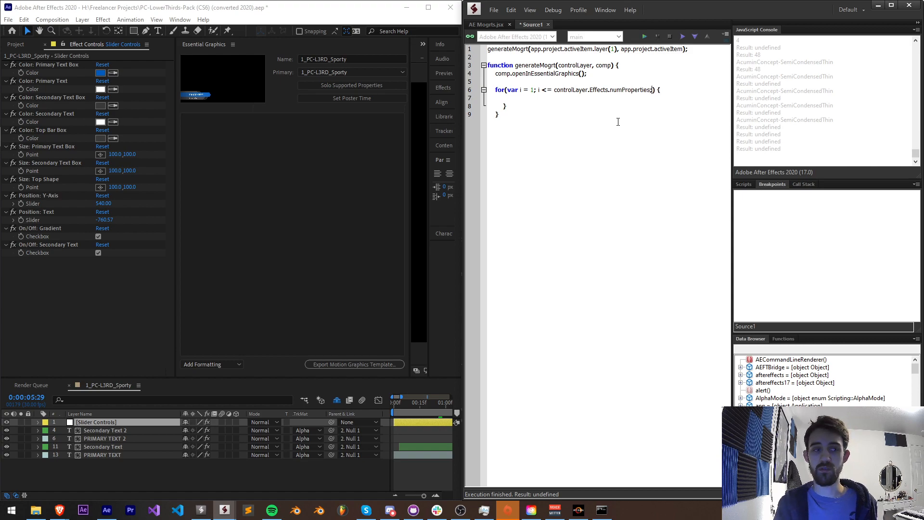
text(i++)
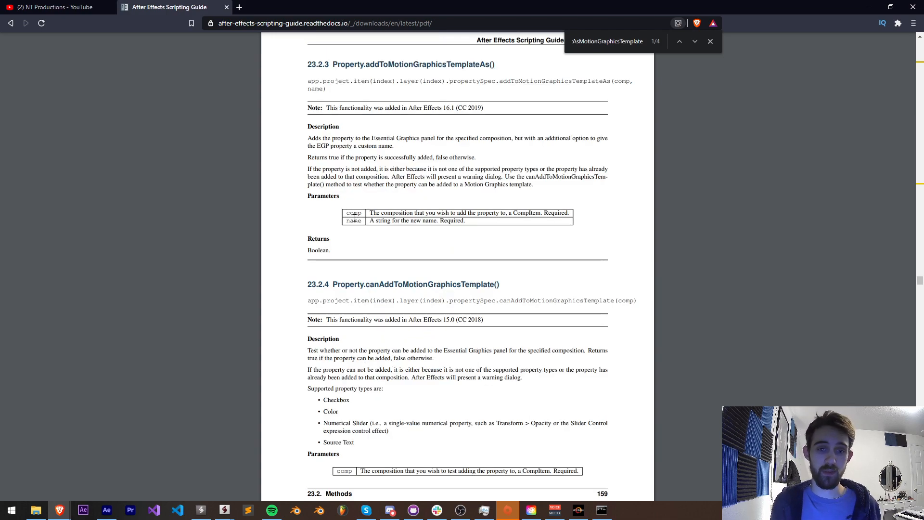
Read addToMotionGraphicsTemplateAs parameters in the guide, then return to ExtendScript Toolkit.
drag(370, 219, 465, 220)
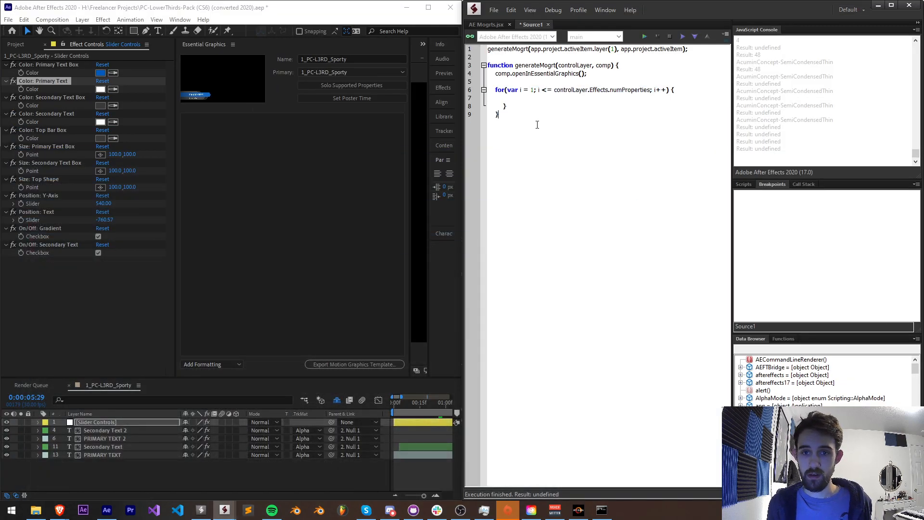
In the loop body, add each control layer effect to the template via addToMotionGraphicsTemplateAs(comp, name).
text(Property.addToMotionGraphicsTemplateAs())
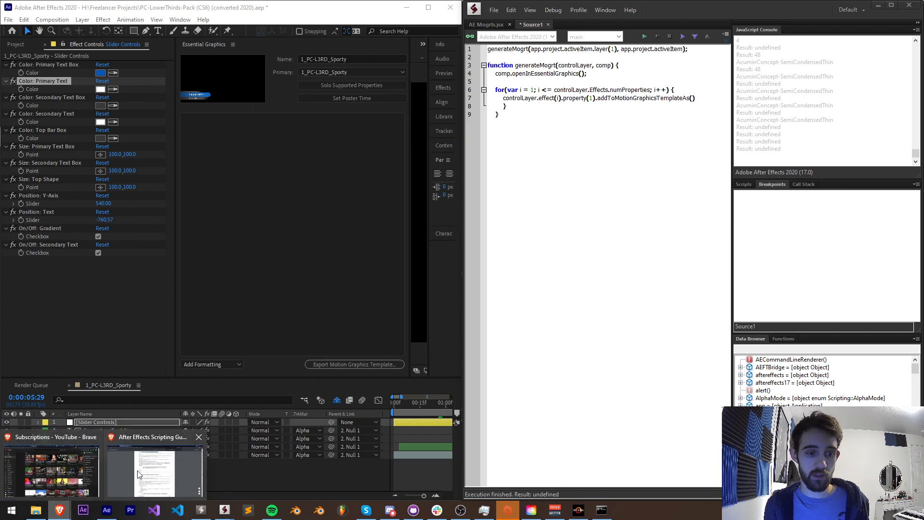
click(154, 470)
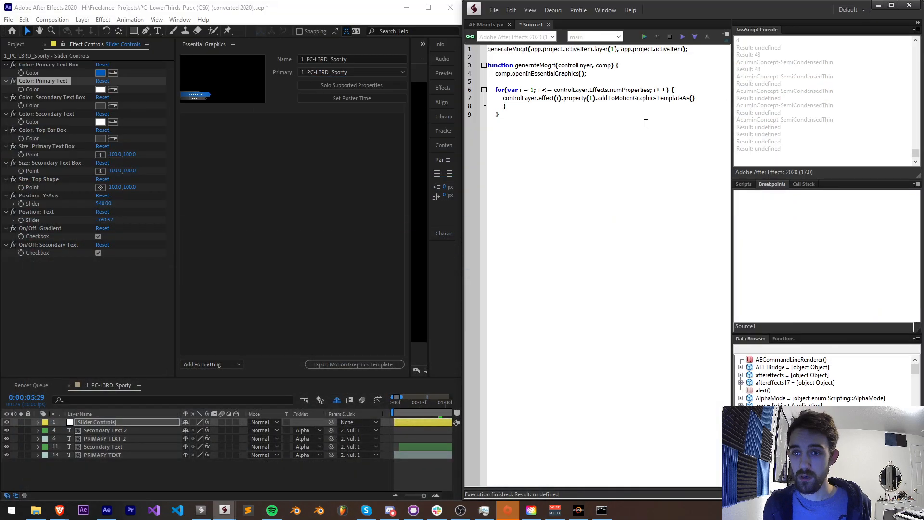
text(comp,)
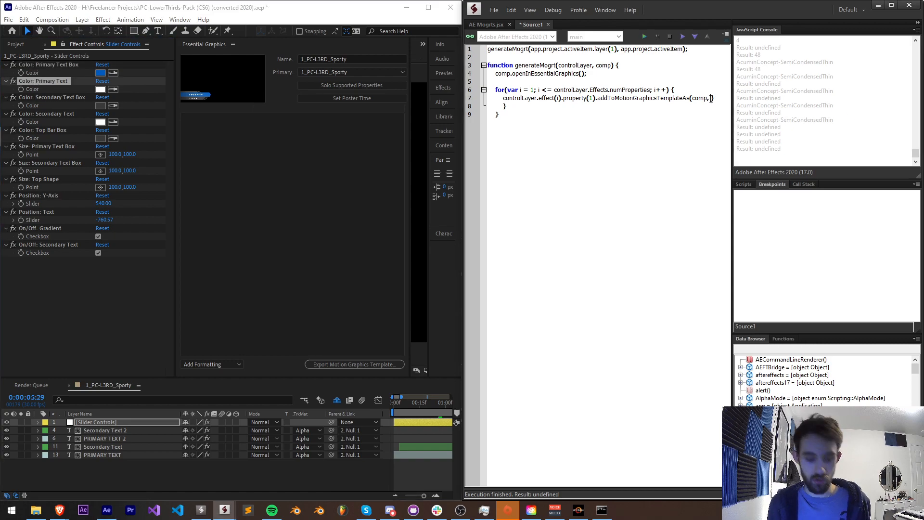
text(controlLayer.effect(i)
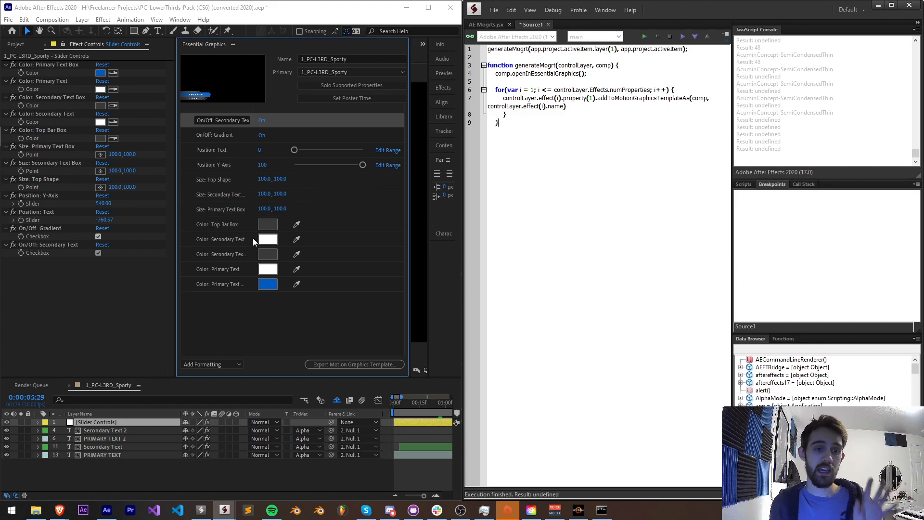
mouse_move(348, 195)
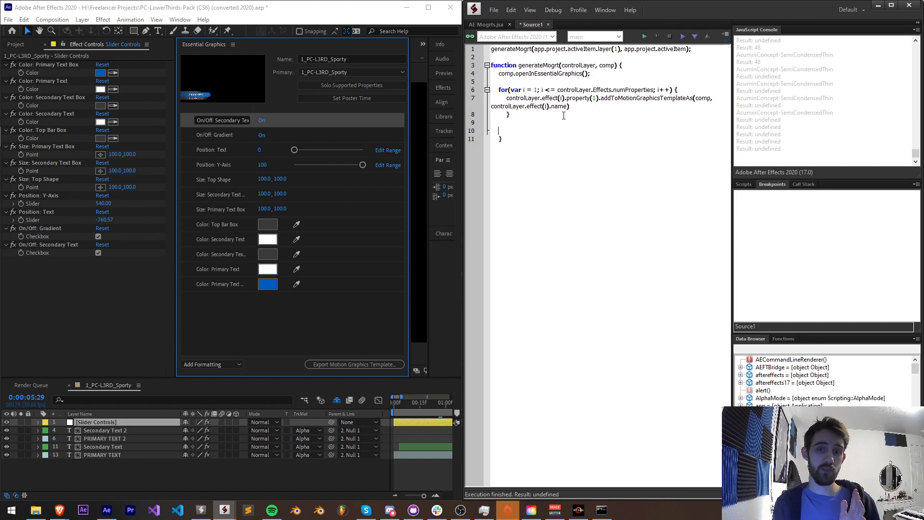
After the loop, add comp.motionGraphicsTemplateName = "TESTING NAME OUT".
click(342, 58)
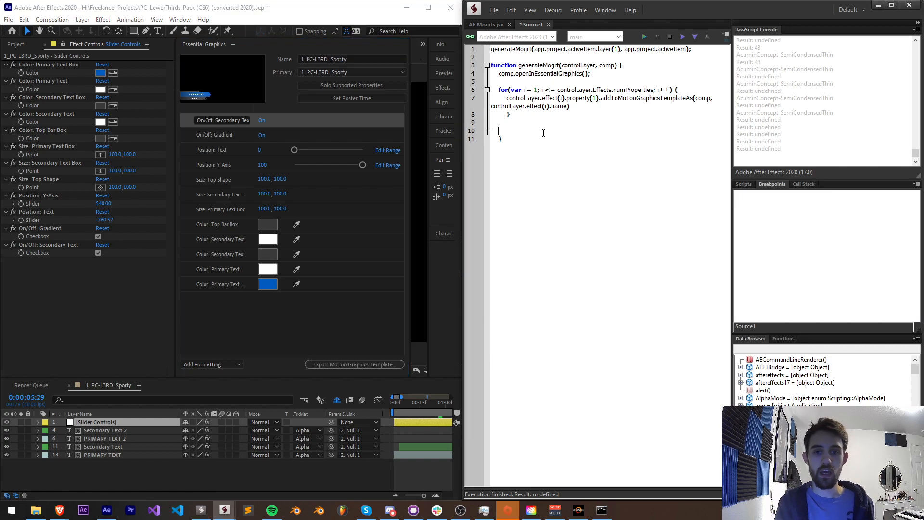
text(comp)
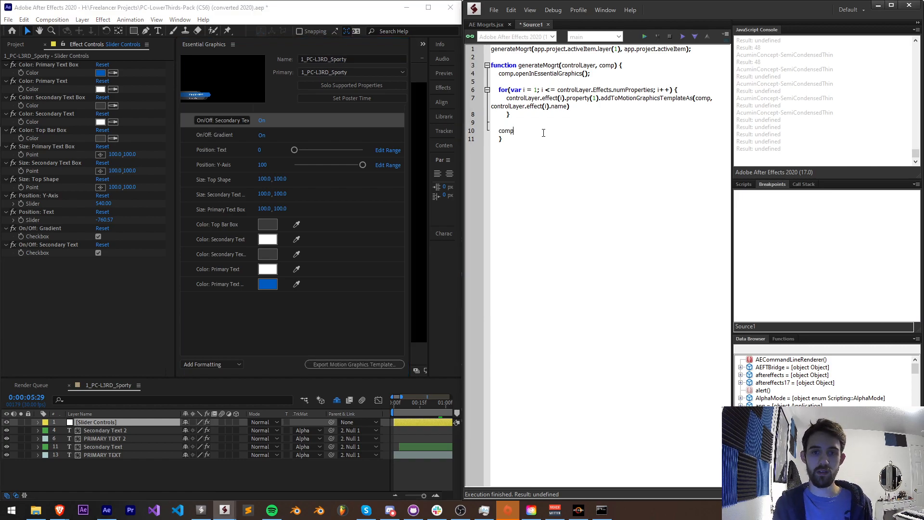
text(.motionG:)
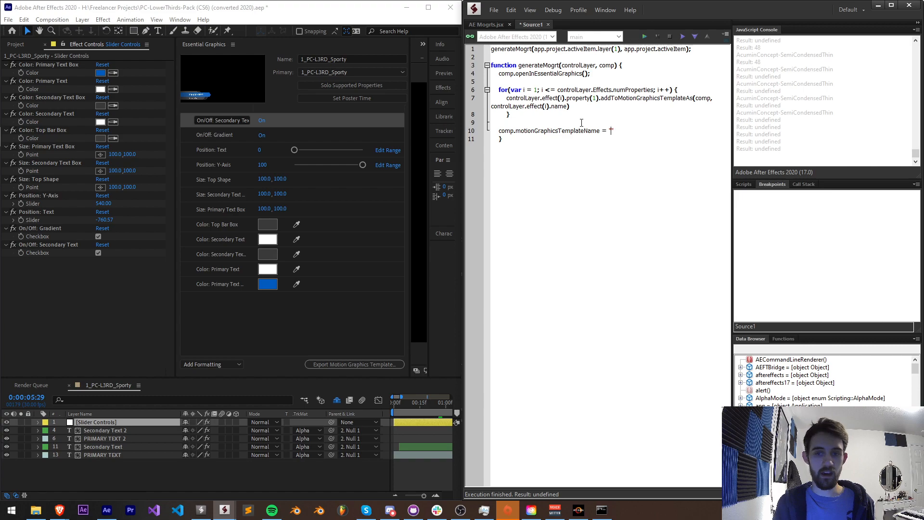
text(TESTING)
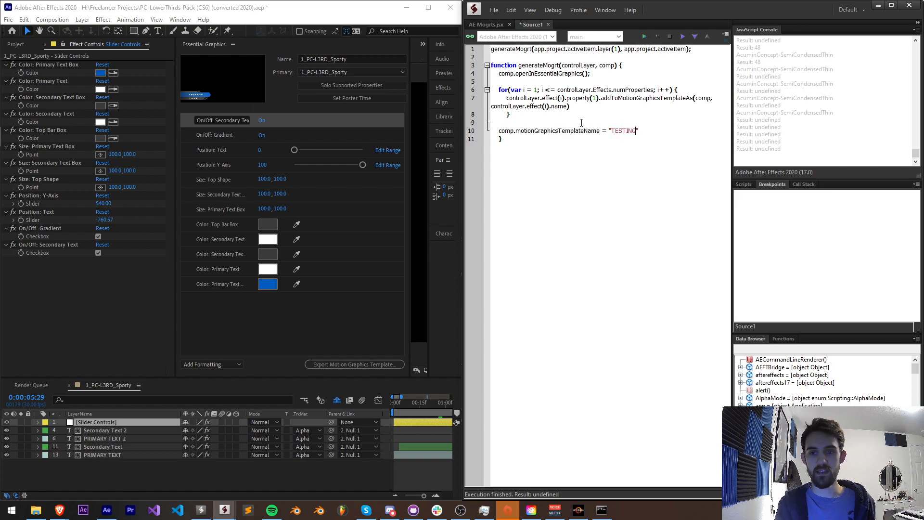
text(NAME OUT)
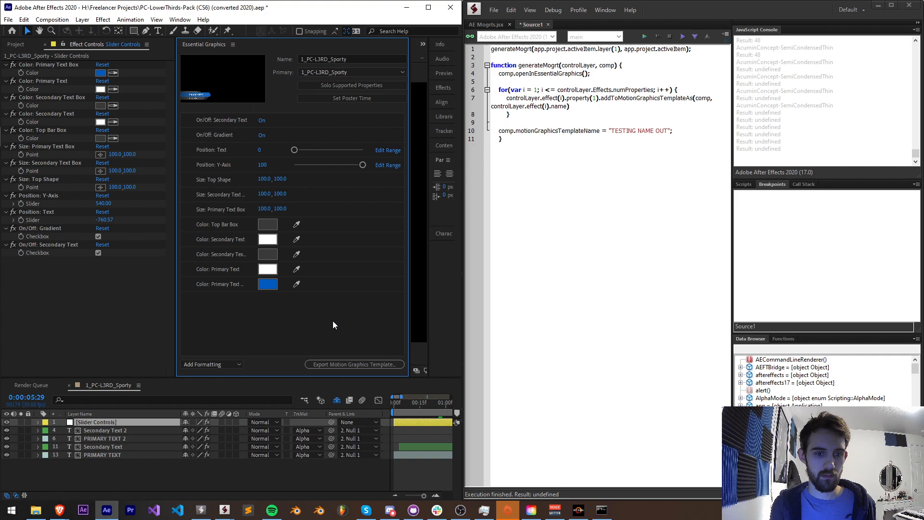
mouse_move(350, 81)
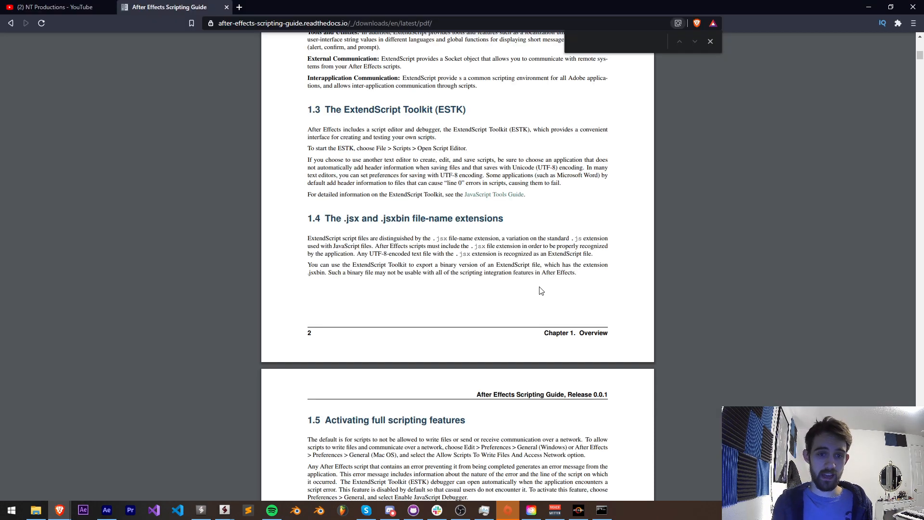
Search the guide for exportAs and scroll to CompItem.exportAsMotionGraphicsTemplate().
text(exportAs)
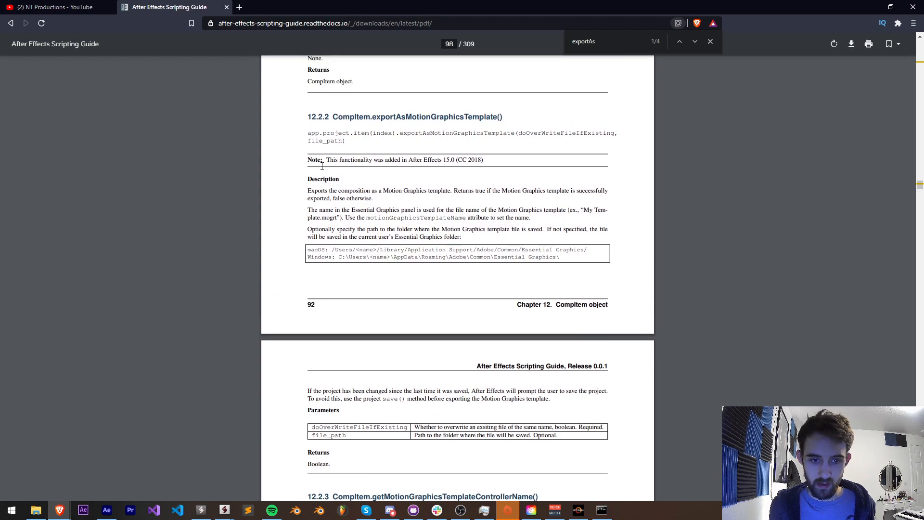
scroll(down, 3)
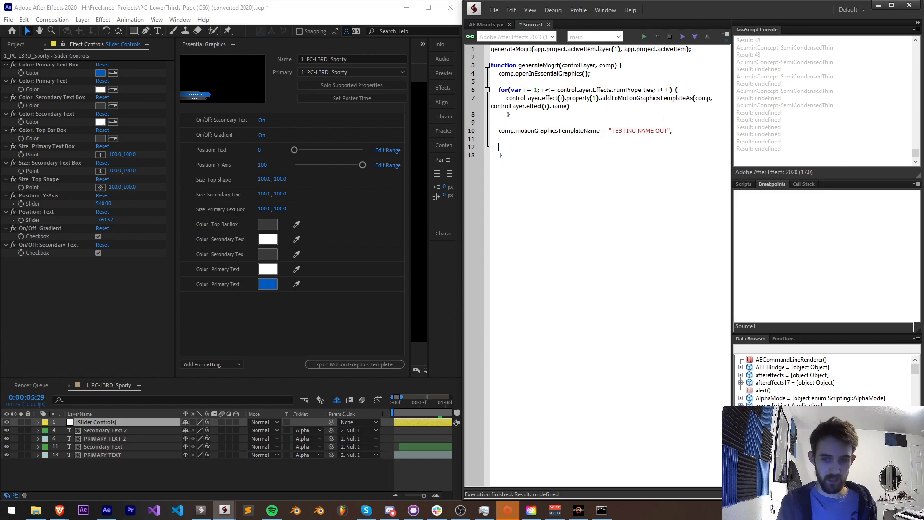
Add comp.exportAsMotionGraphicsTemplate(true, "C:\Users\12082\Desktop") to generateMogrt, then return to After Effects.
text(comp.exportAsMotionGraphicsTemplate();)
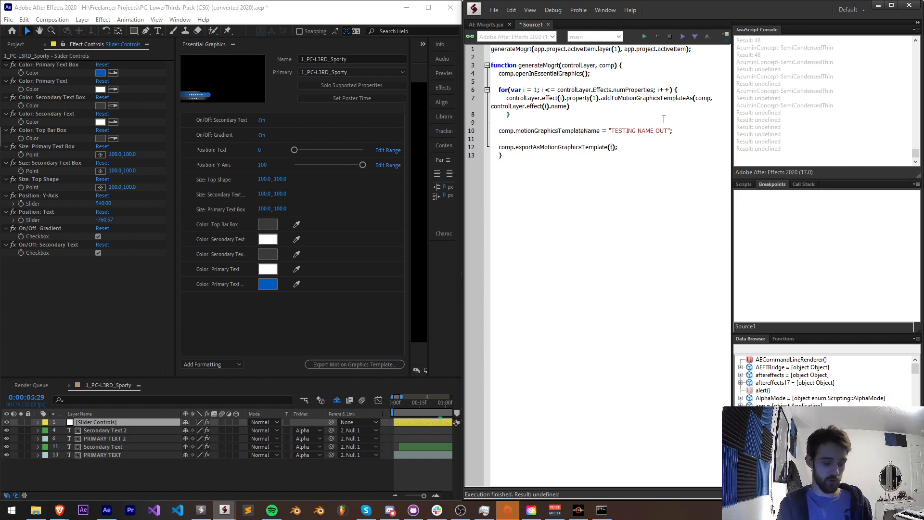
text(true,)
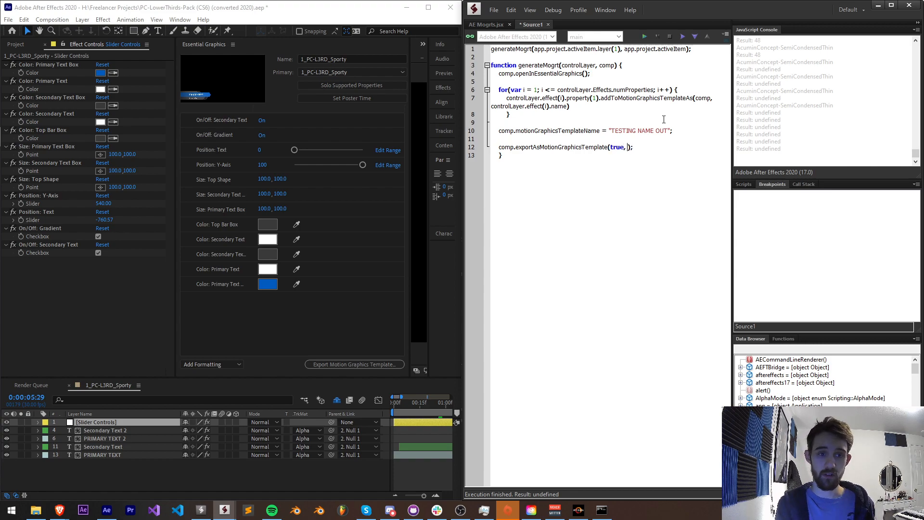
text(")
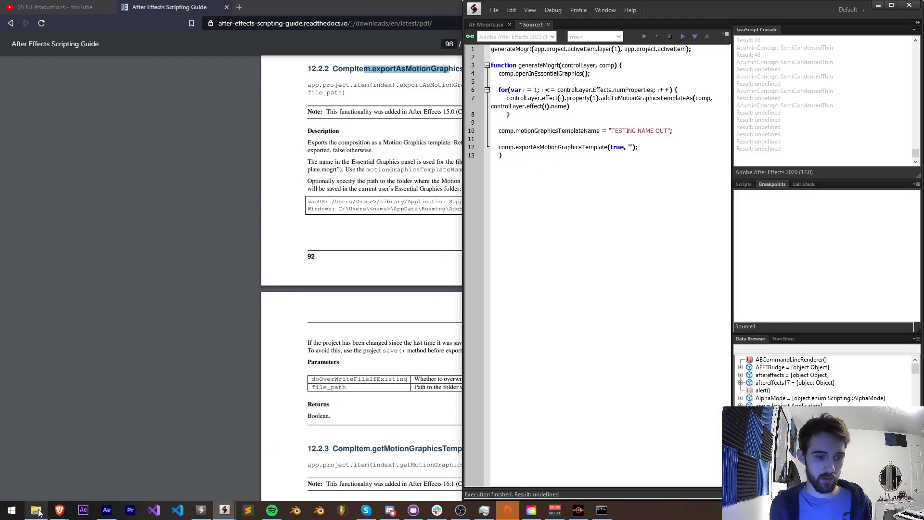
text(C:\Users\12082\Desktop)
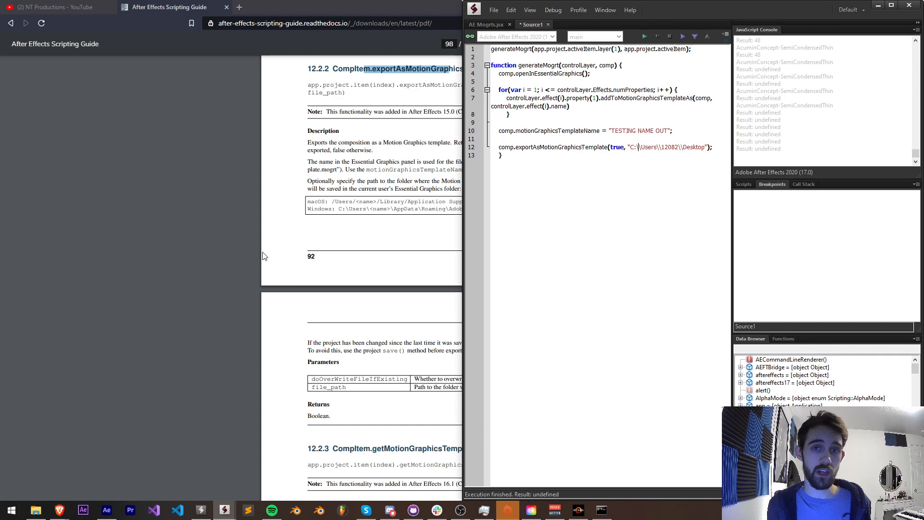
click(107, 510)
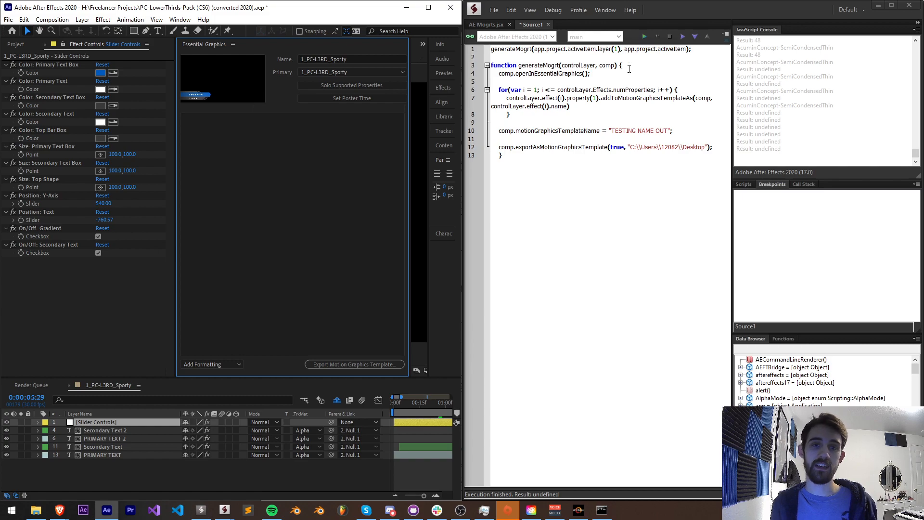
mouse_move(652, 76)
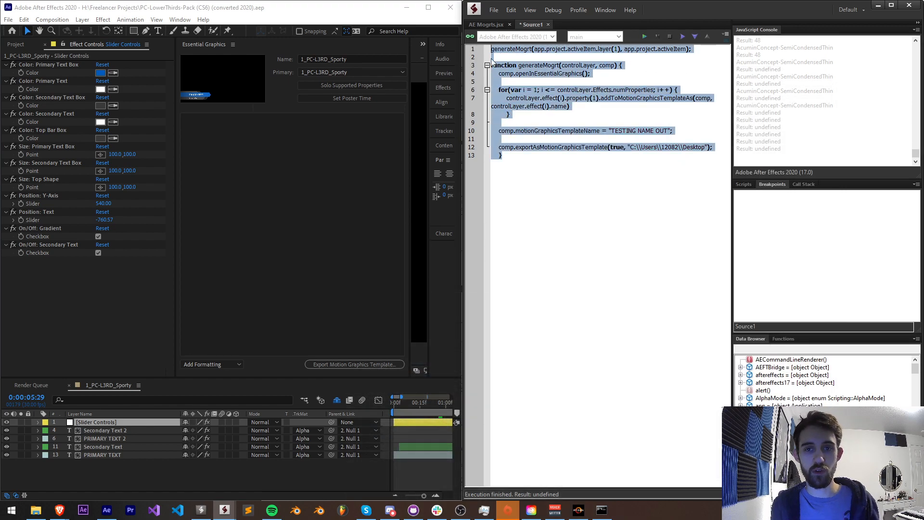
Run the script, save the project, and dismiss the missing-fonts warning to export TESTING NAME OUT.mogrt.
click(645, 36)
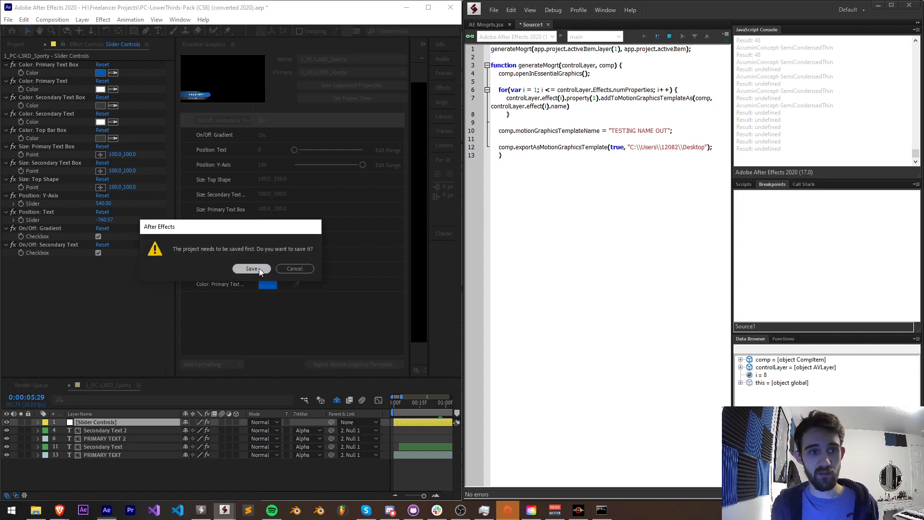
click(252, 268)
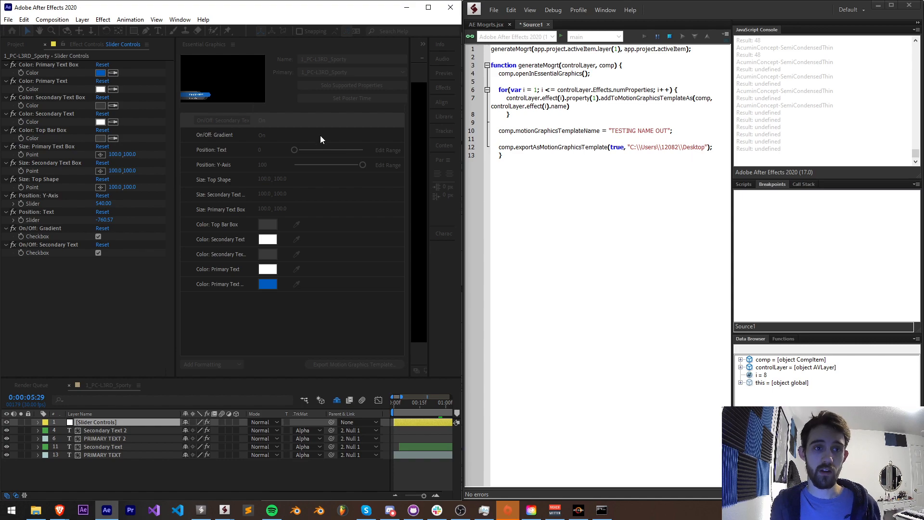
mouse_move(381, 160)
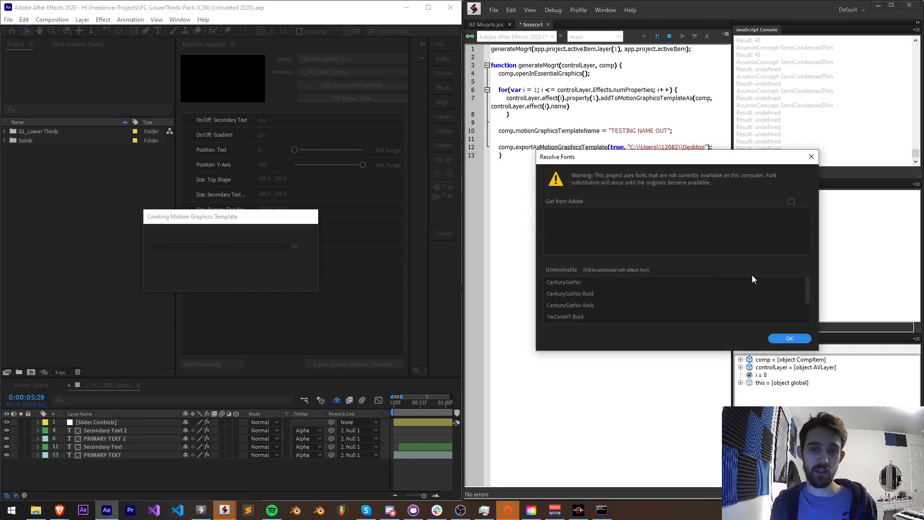
click(790, 338)
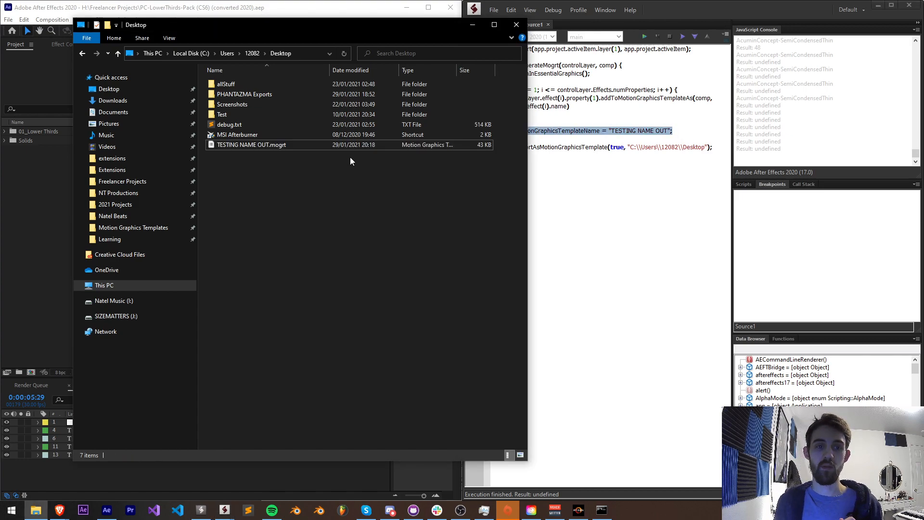
Close the Desktop folder window after confirming TESTING NAME OUT.mogrt is there.
click(251, 145)
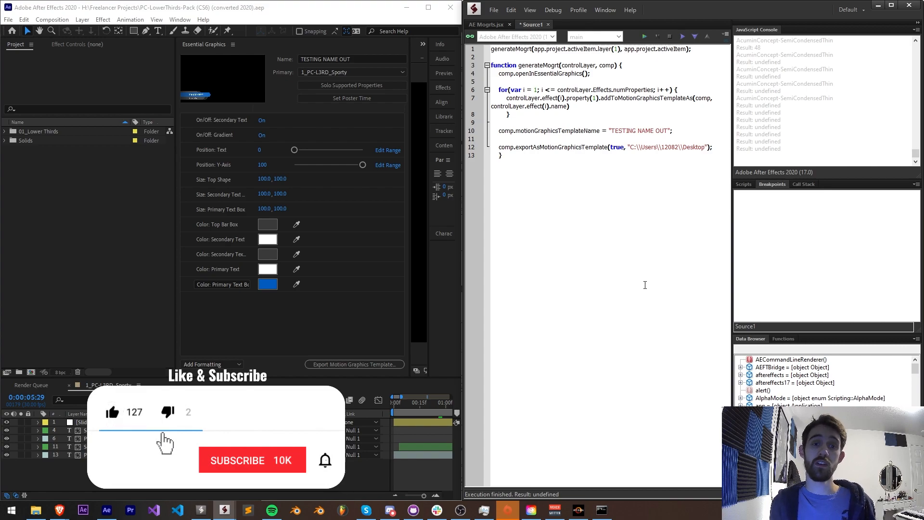
click(253, 460)
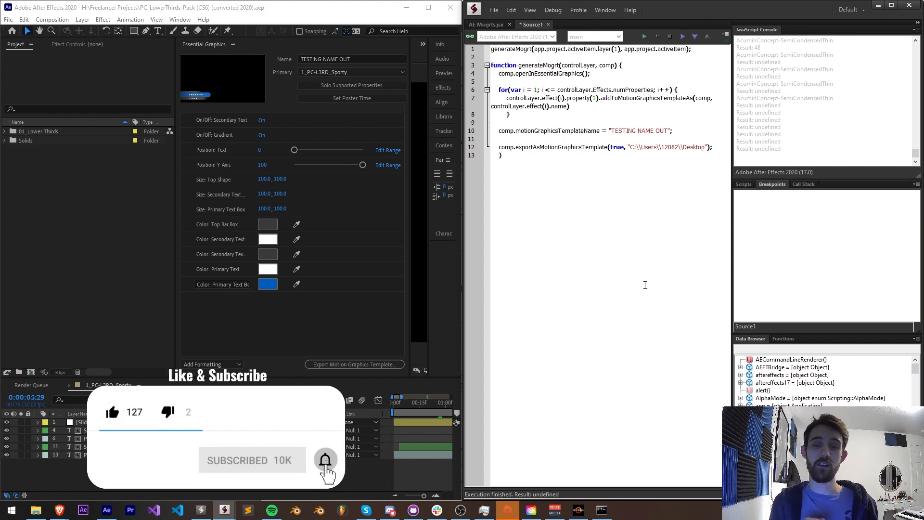
click(325, 460)
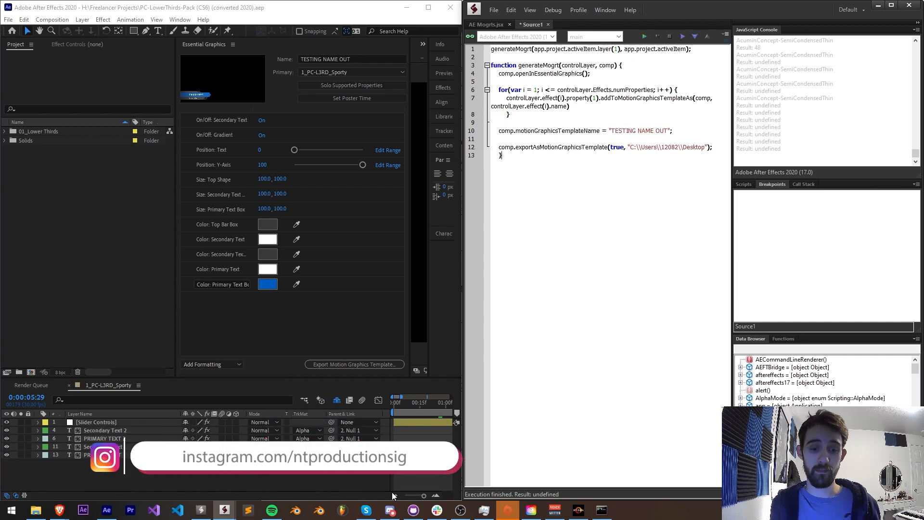
click(390, 511)
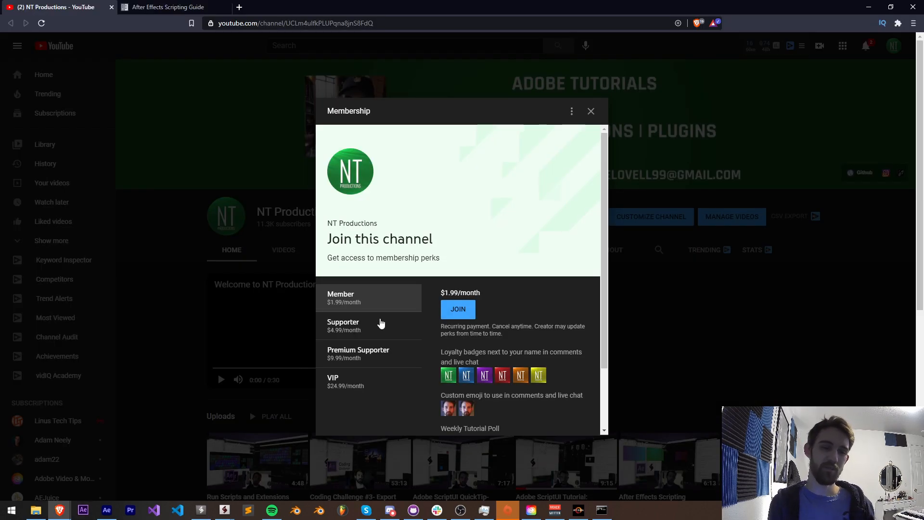
Select the $9.99/month Premium Supporter tier to show its perks.
click(358, 354)
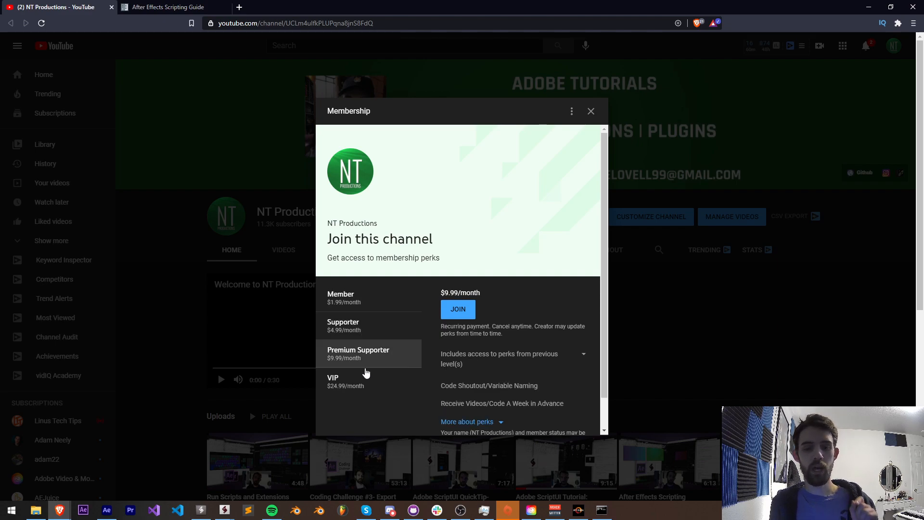